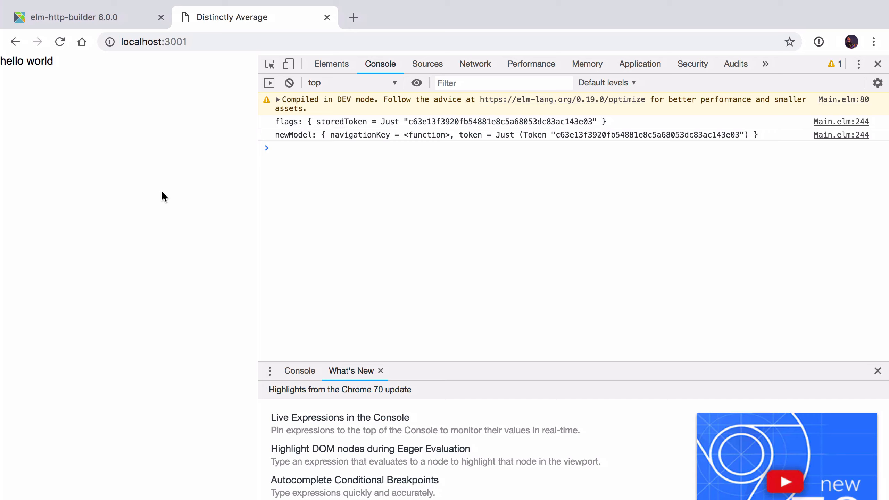
mouse_move(164, 129)
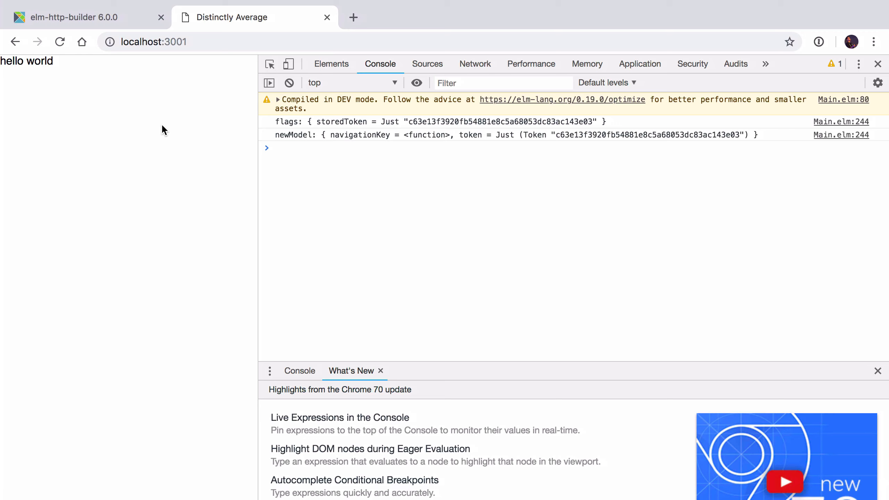
Step: Select the addItem example request code on the elm-http-builder README page to copy it
double_click(647, 134)
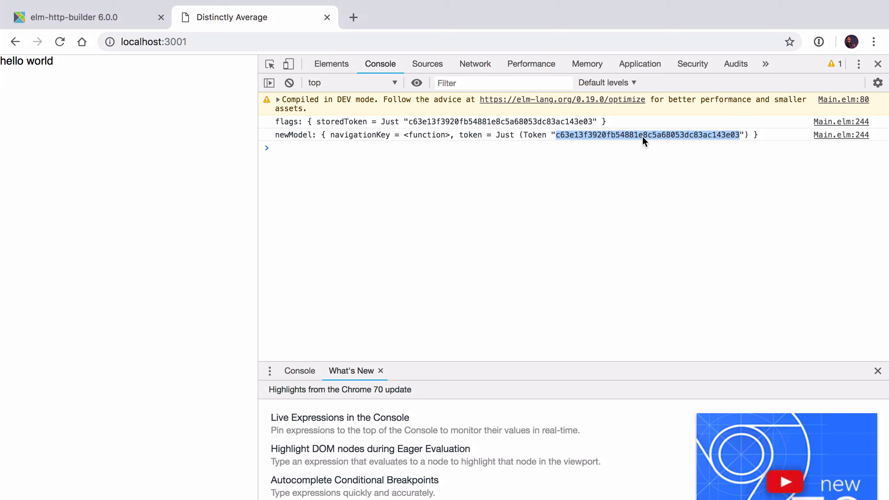
mouse_move(575, 180)
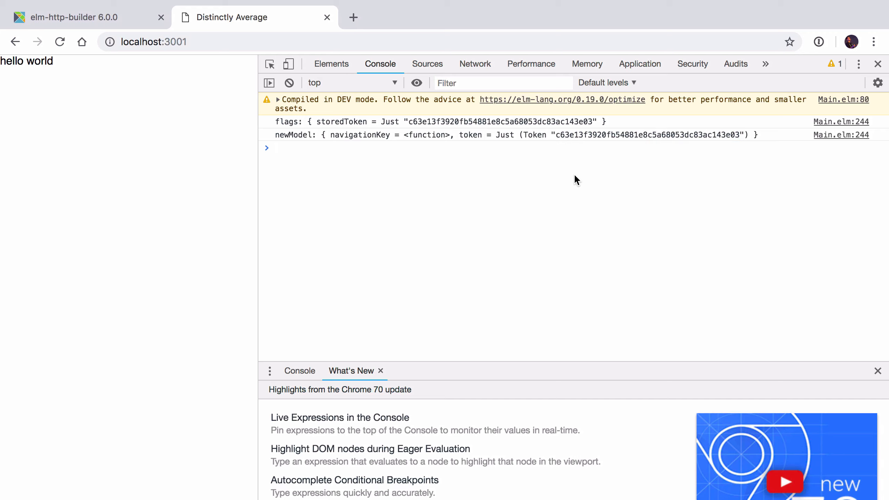
left_click(68, 17)
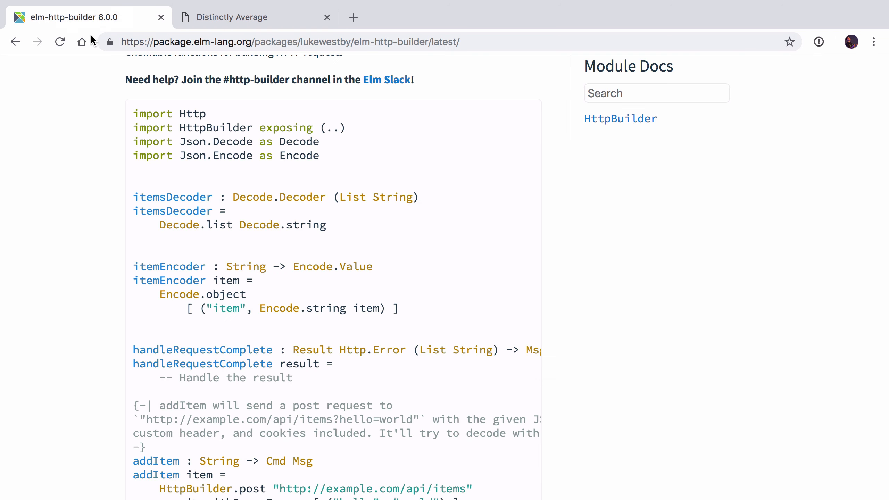
scroll("up", 3)
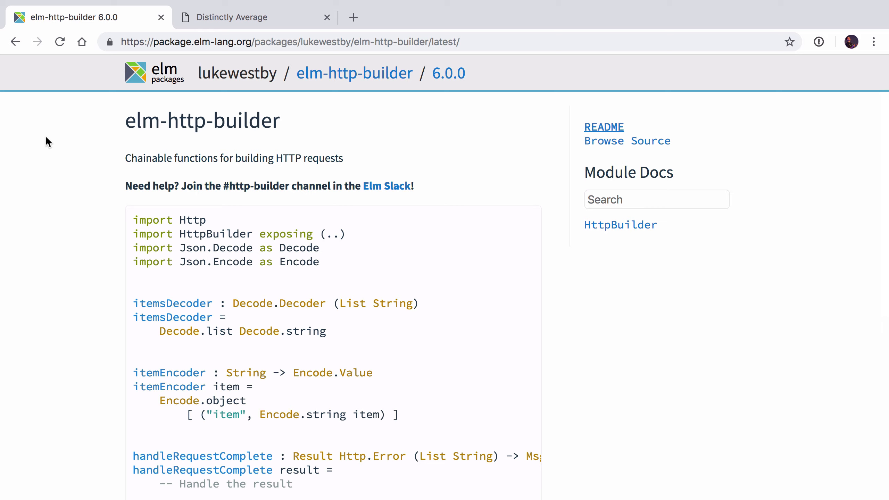
scroll("down", 3)
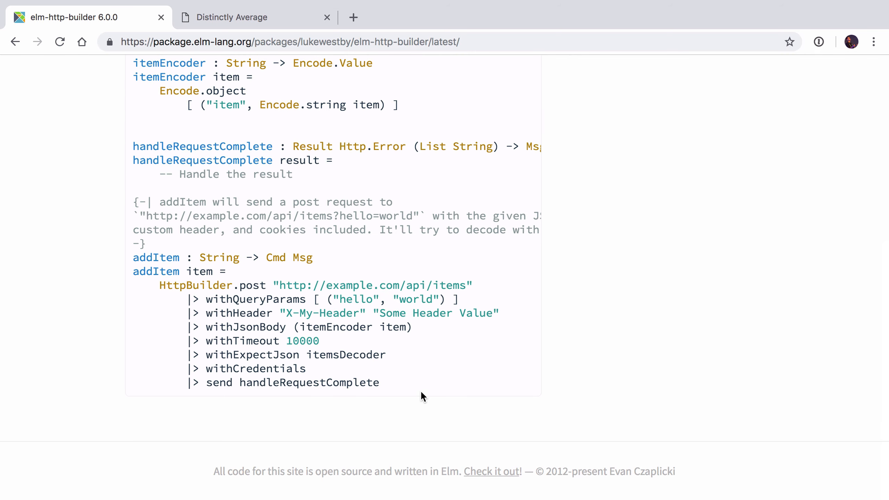
left_click_drag(167, 84, 379, 382)
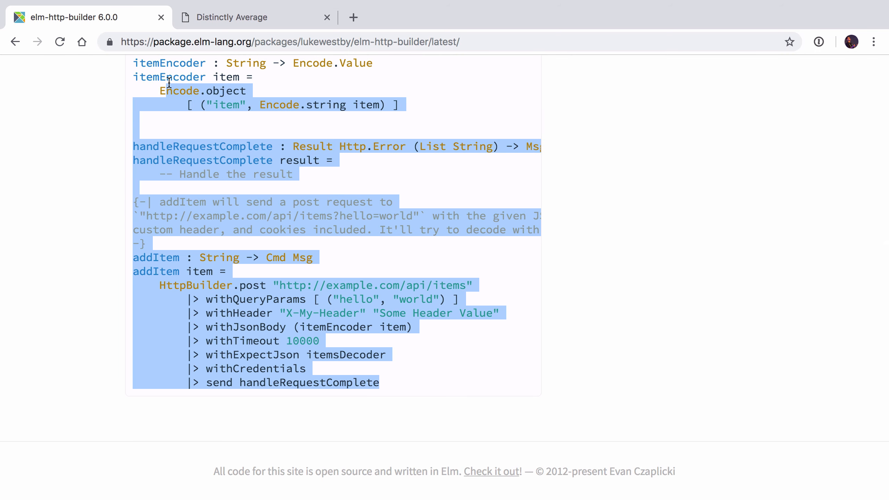
left_click(378, 376)
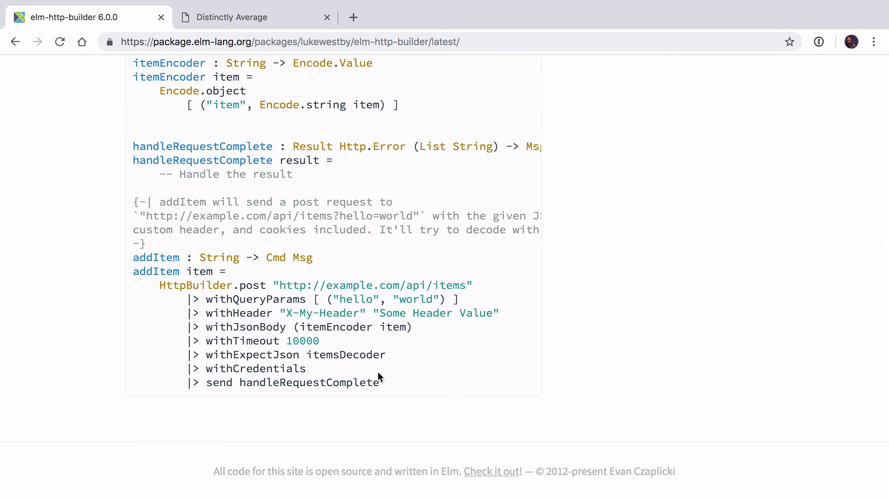
left_click_drag(133, 146, 378, 382)
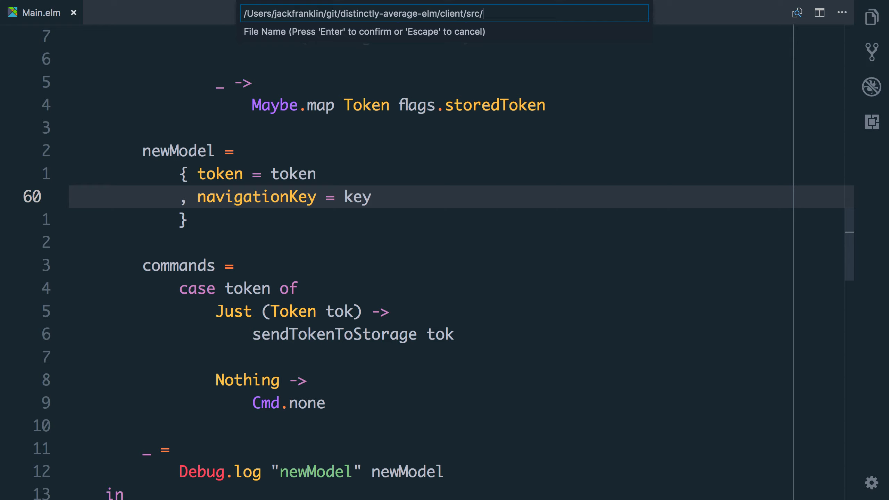
Step: Create src/Api.elm declaring module Api exposing (..) above the commented-out example code
key("Enter")
type("module Api exposing")
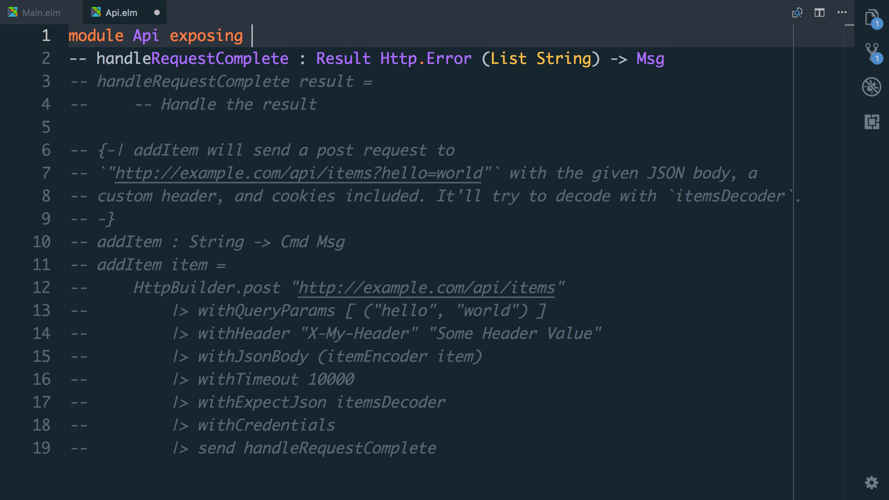
type("(..)")
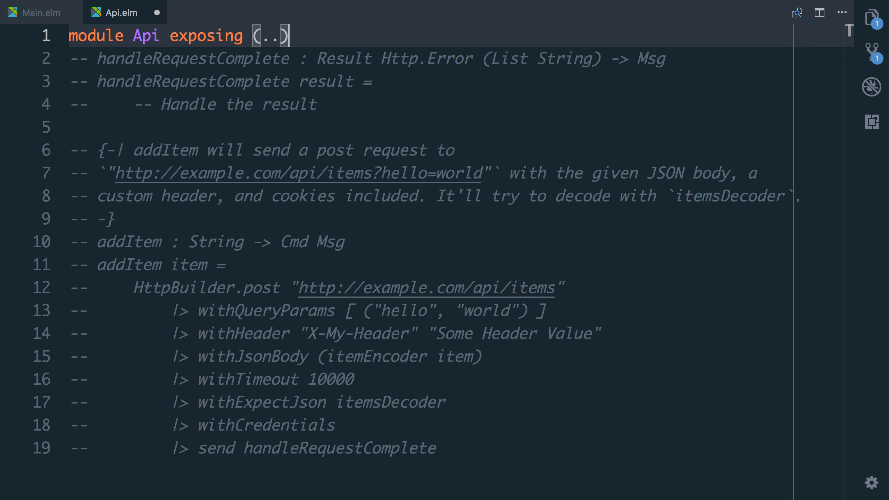
key("Enter")
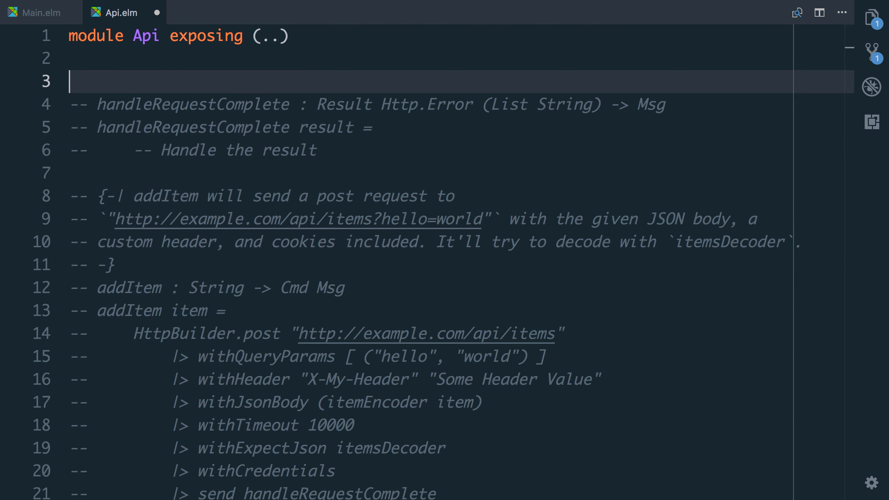
Step: Write stub fetchUserInformation : Token -> Cmd Msg returning Cmd.none and import Main
type("fetchUserIn")
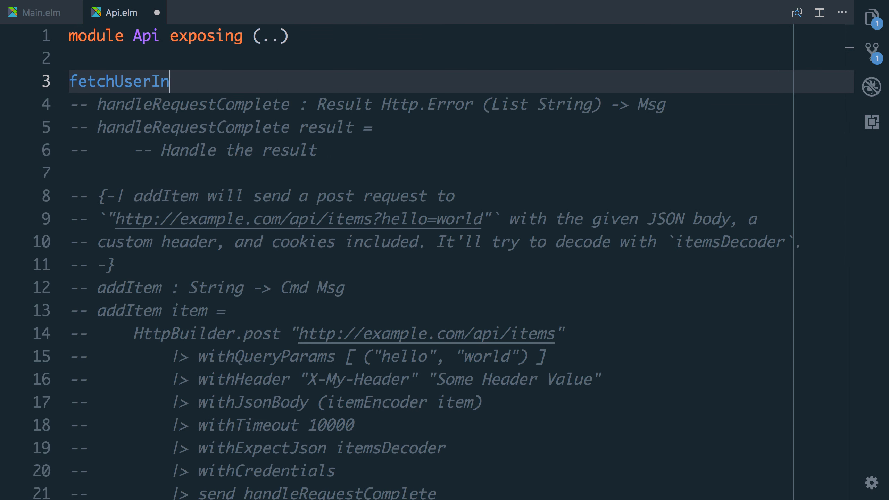
type("formation :")
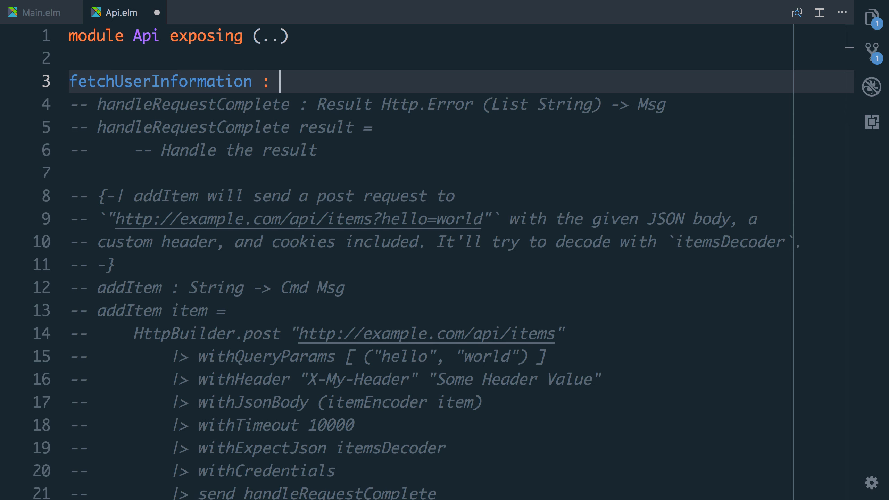
type("Token ->")
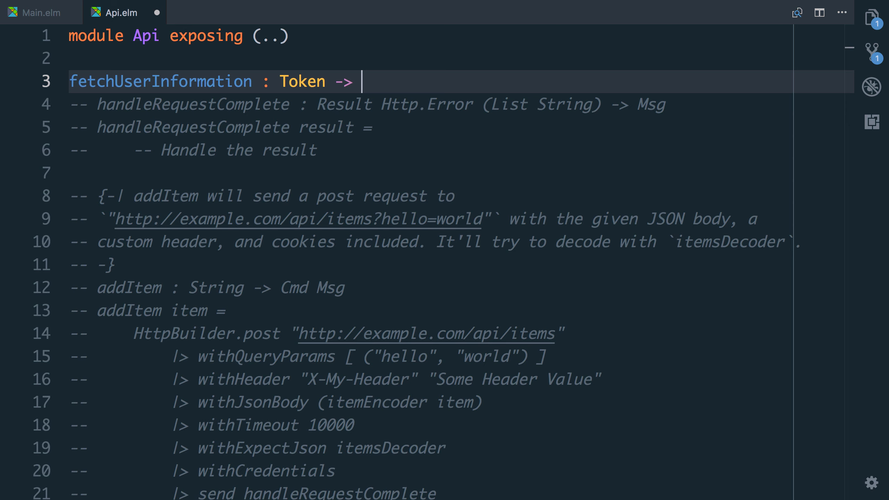
type("Cmd Msg")
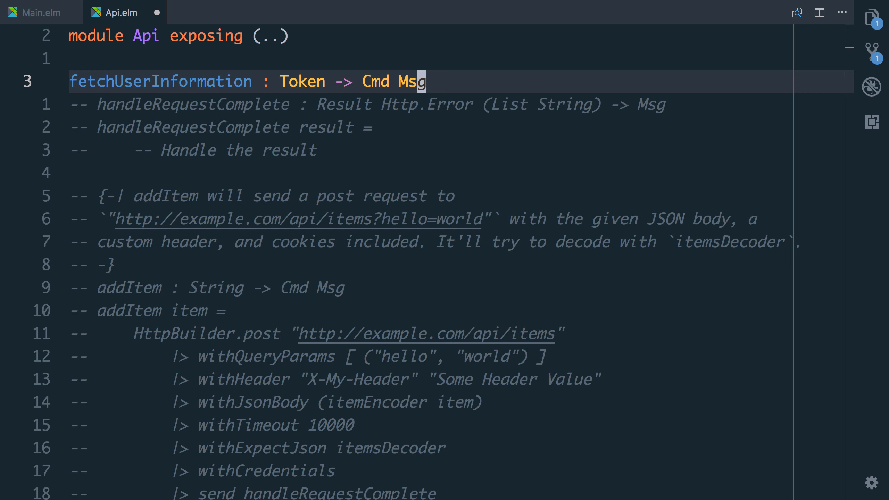
type("fetchUserInformation token =")
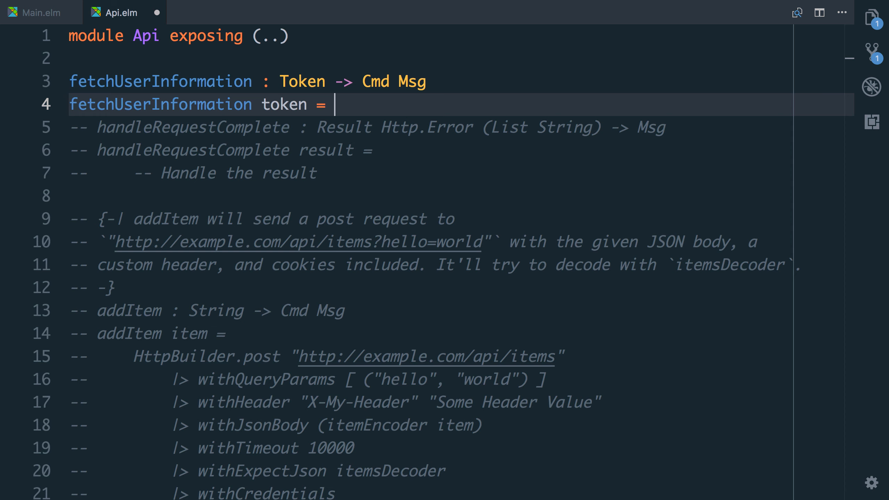
type("Cmd.none")
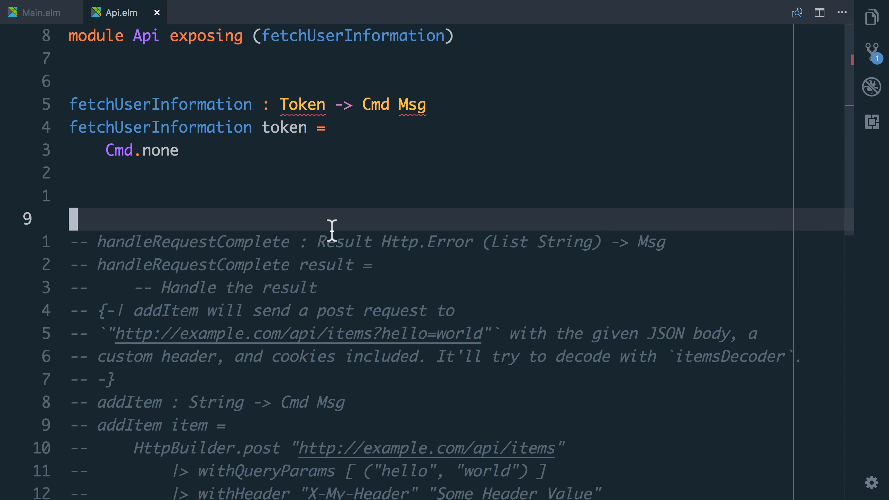
mouse_move(313, 183)
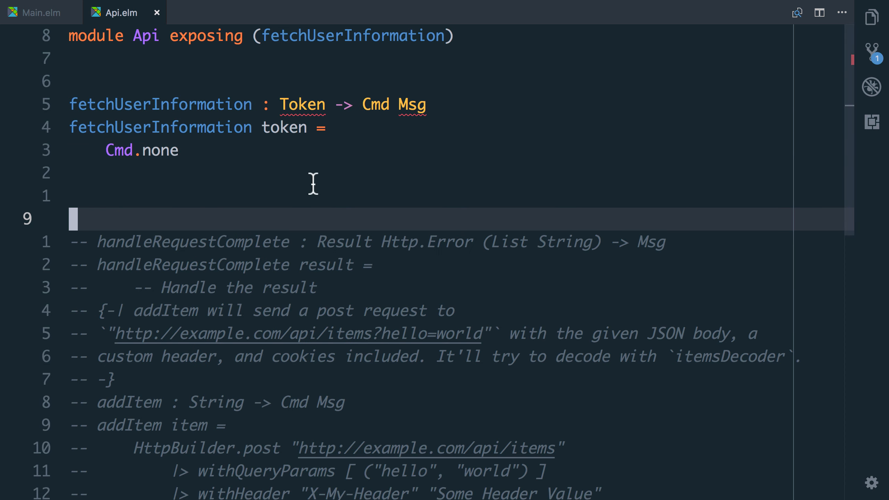
type("import Main")
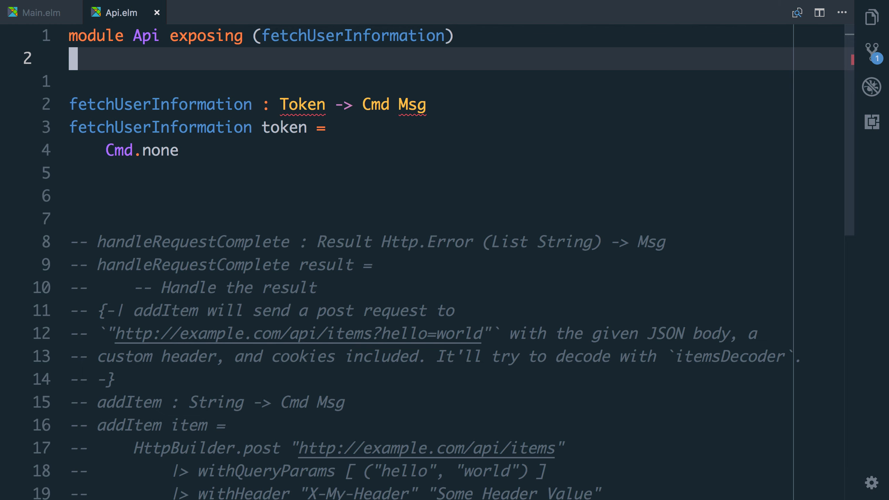
Step: Create Types.elm beside Main and move the Token, Model and Msg definitions into it
key("cmd+shift+p")
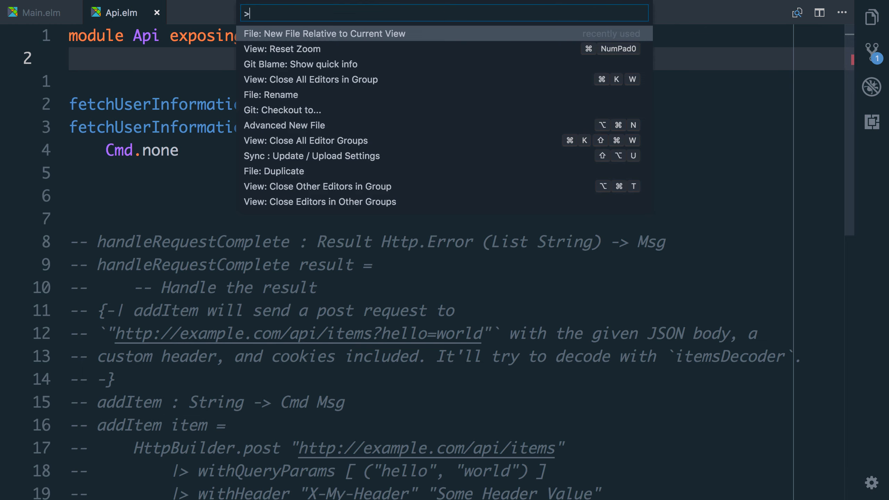
left_click(323, 33)
type("module Types exp")
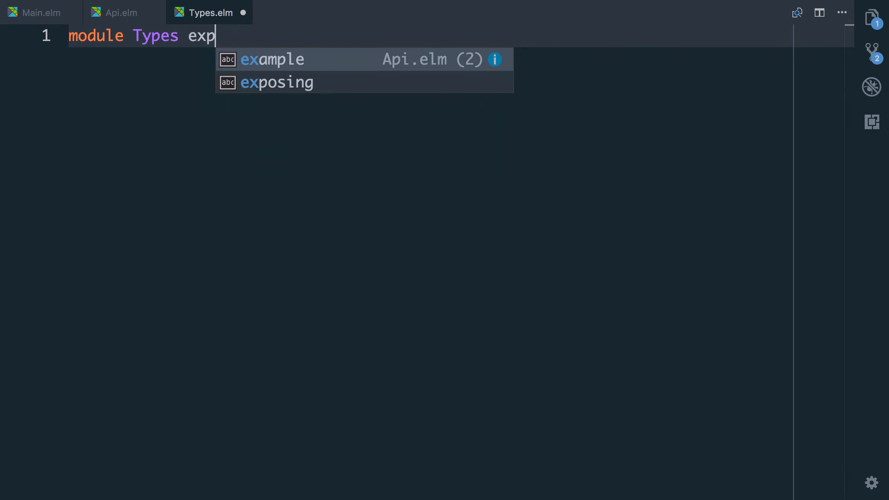
left_click(39, 12)
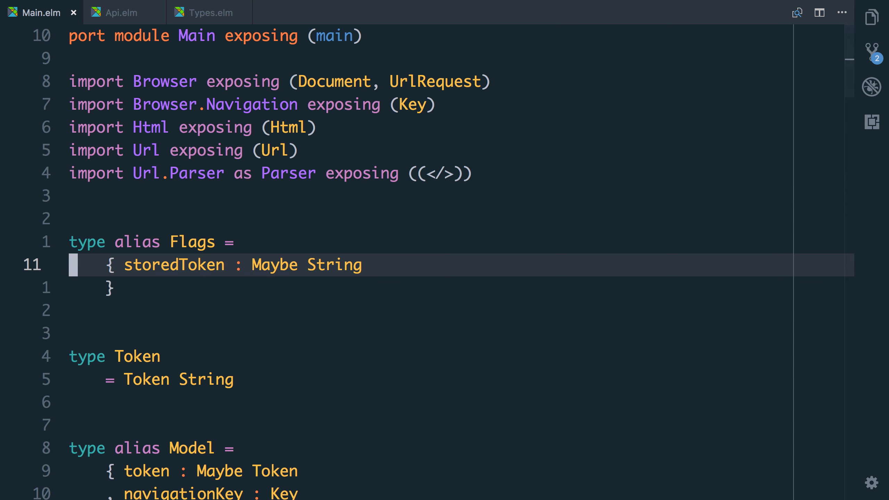
scroll("down", 3)
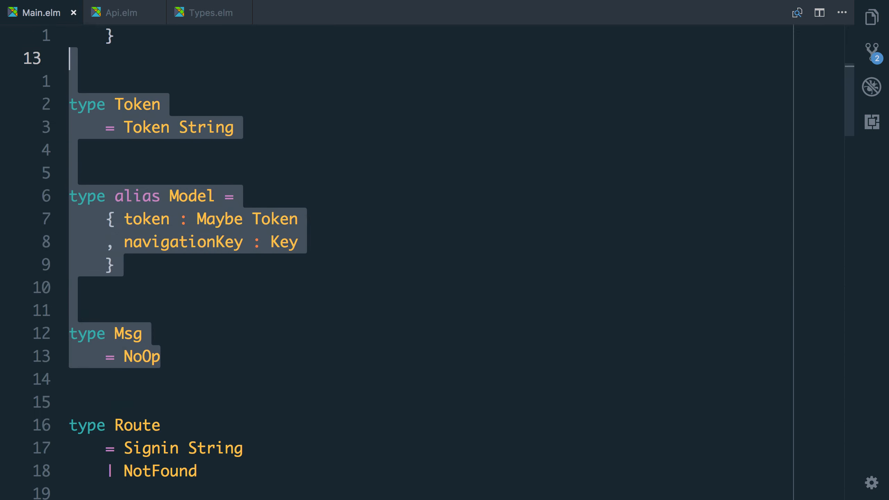
left_click(208, 13)
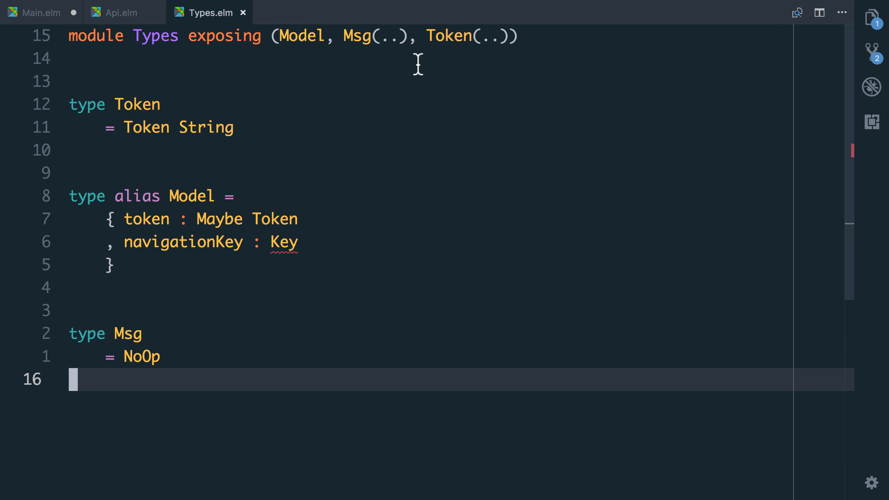
mouse_move(288, 65)
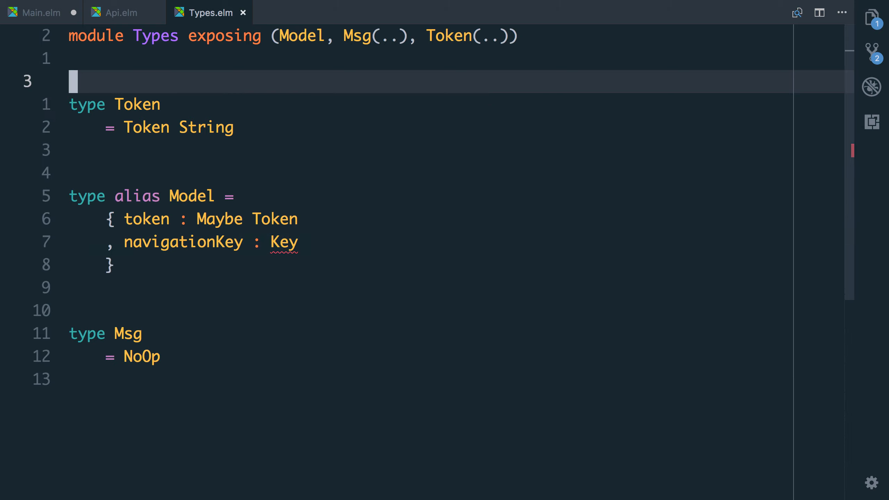
Step: Add import Types to Api.elm so it uses the shared Token and Msg types
left_click(40, 13)
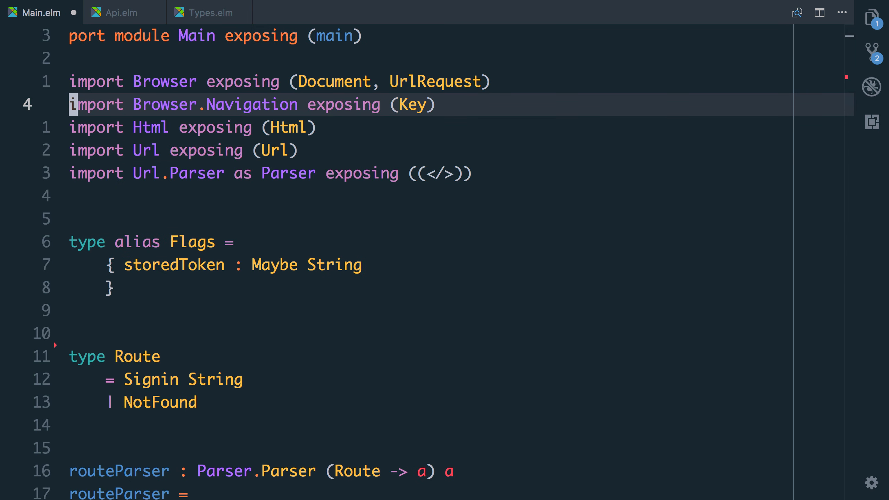
left_click(208, 12)
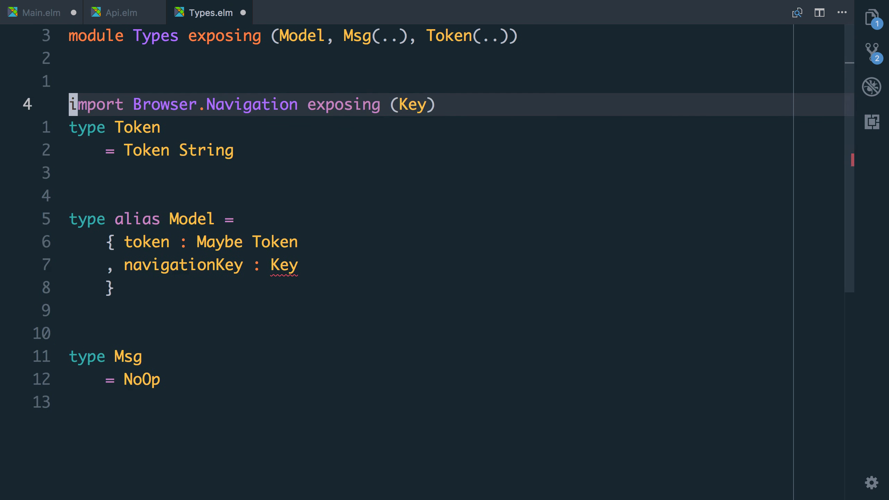
left_click(118, 13)
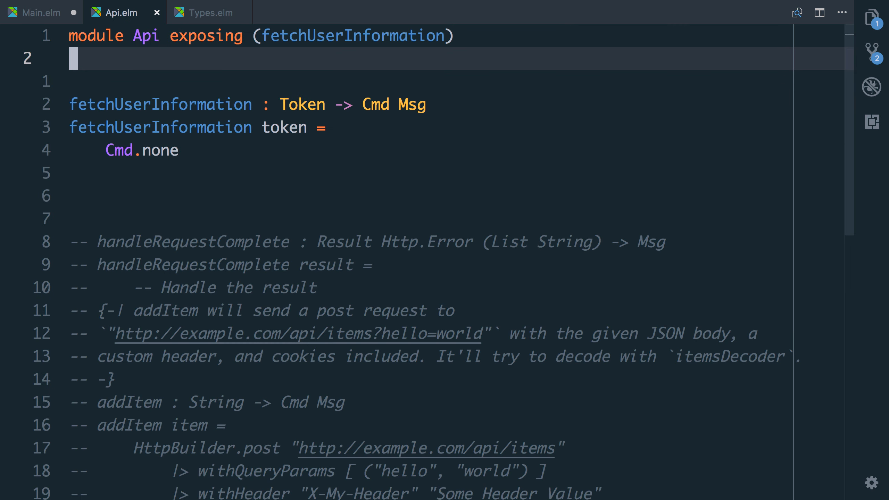
type("import Types exposing (..")
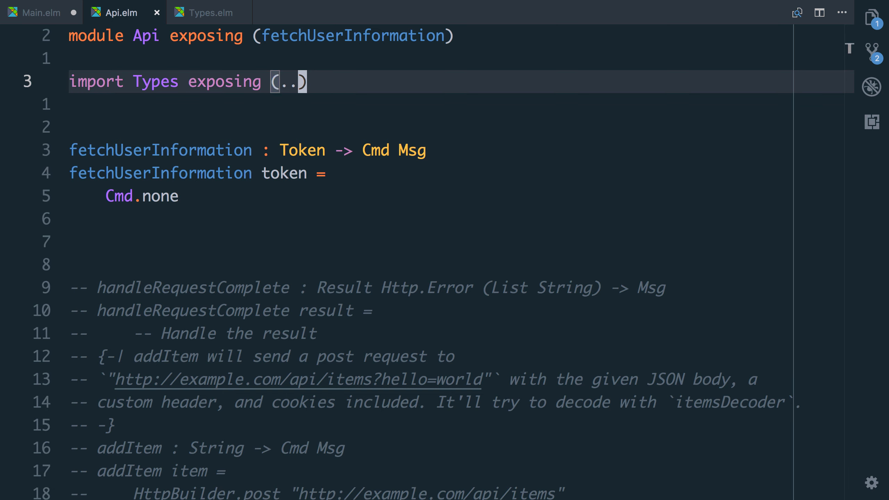
Step: Review Main.elm then return to Api.elm to paste the HttpBuilder example as fetchUserInformation's body
left_click(37, 13)
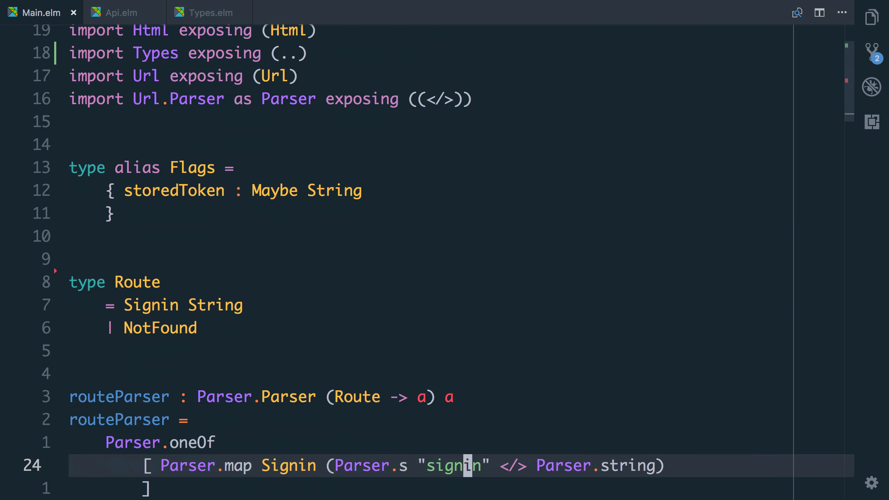
scroll("down", 3)
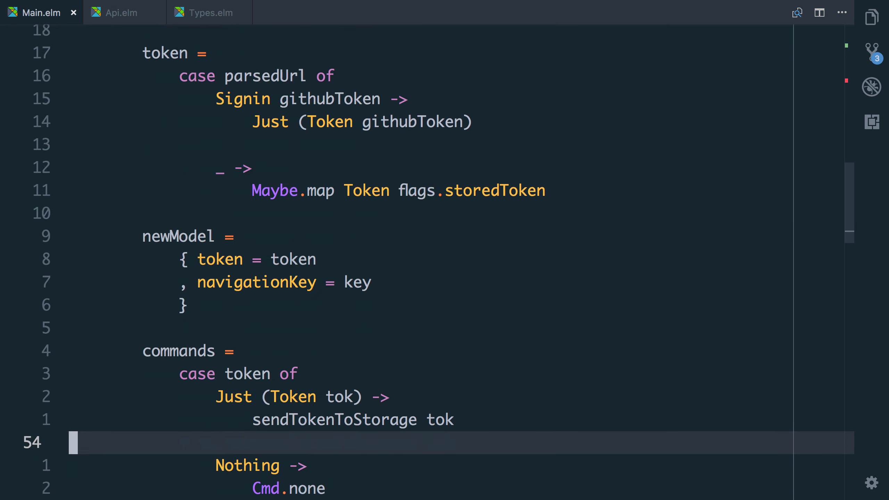
scroll("up", 3)
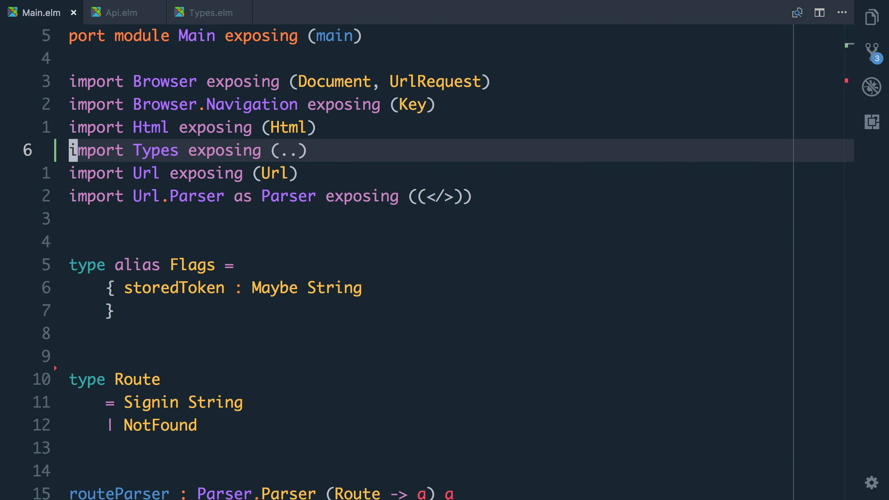
left_click(119, 12)
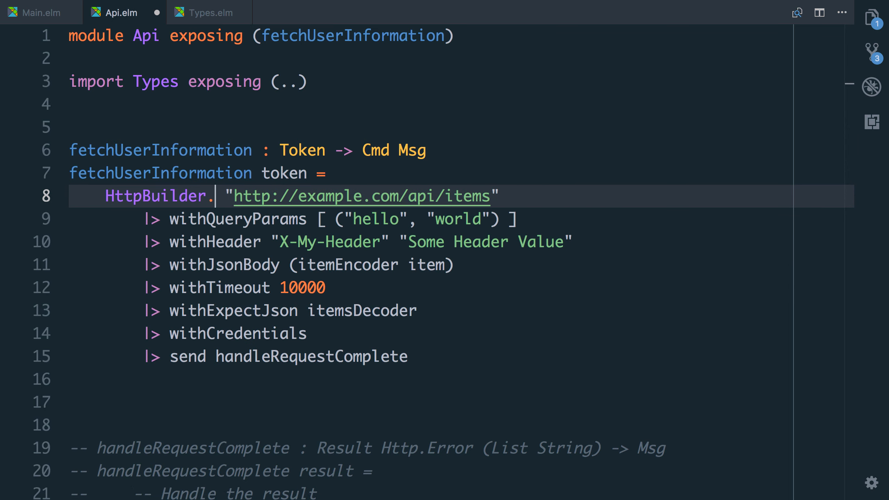
type("get")
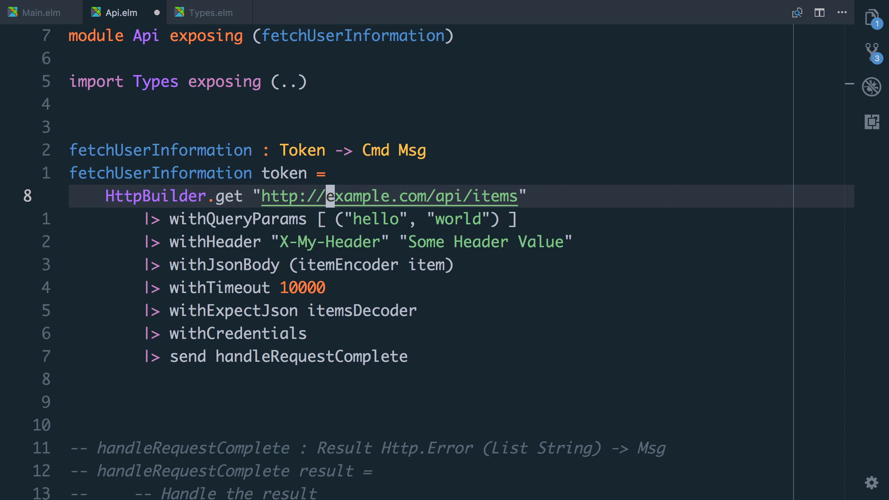
key("Delete")
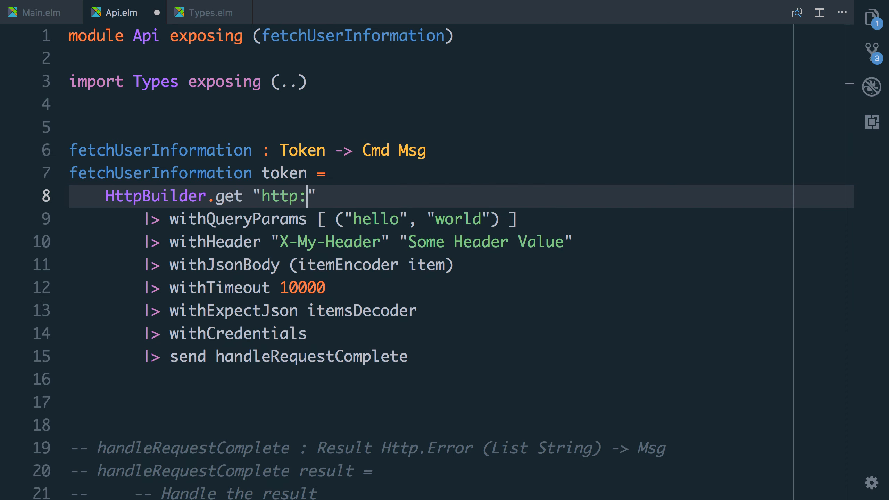
type("//localhost:3000")
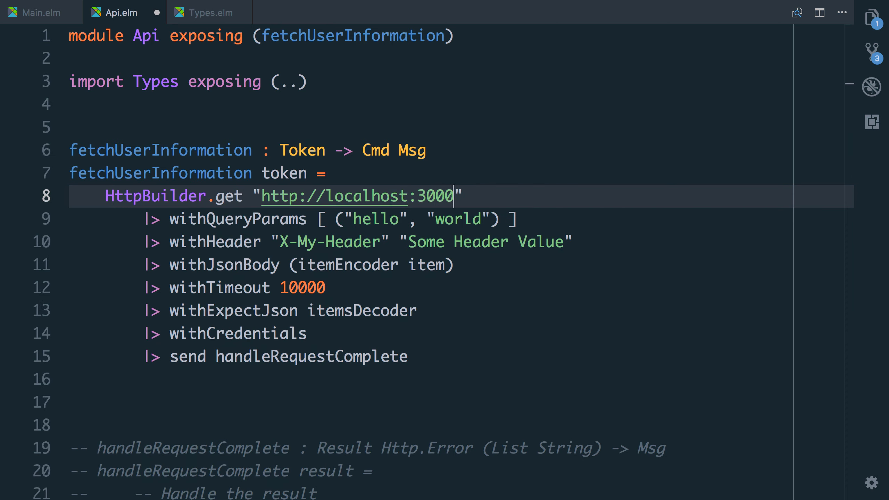
type("/user")
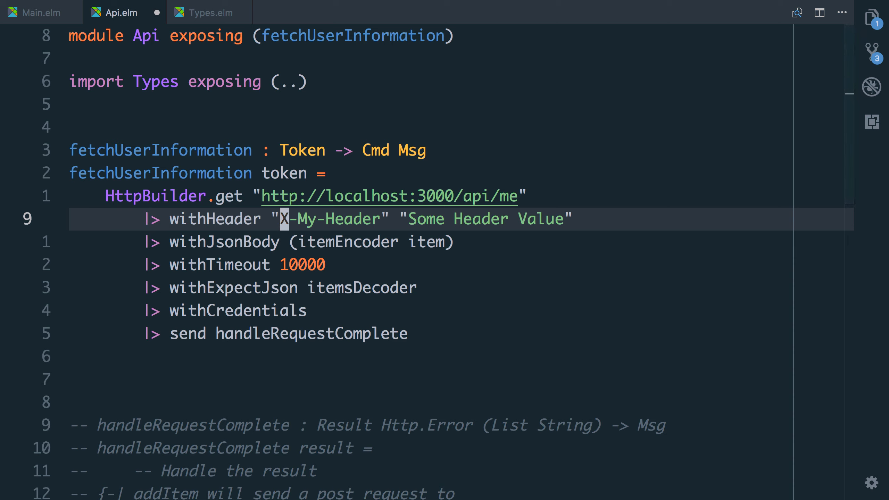
type("X-Token")
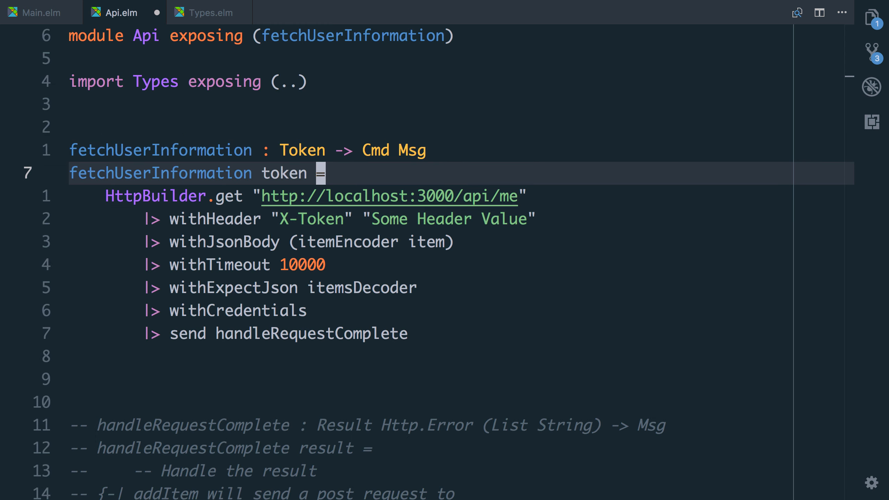
key("Enter")
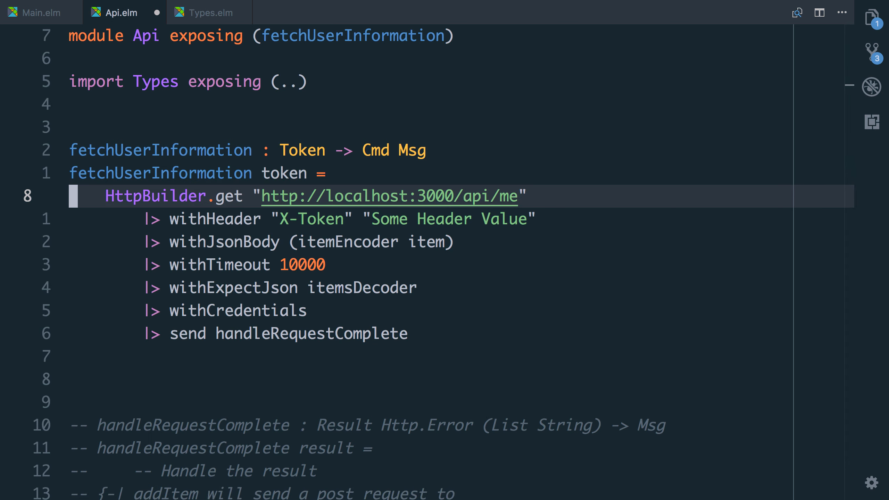
type("token")
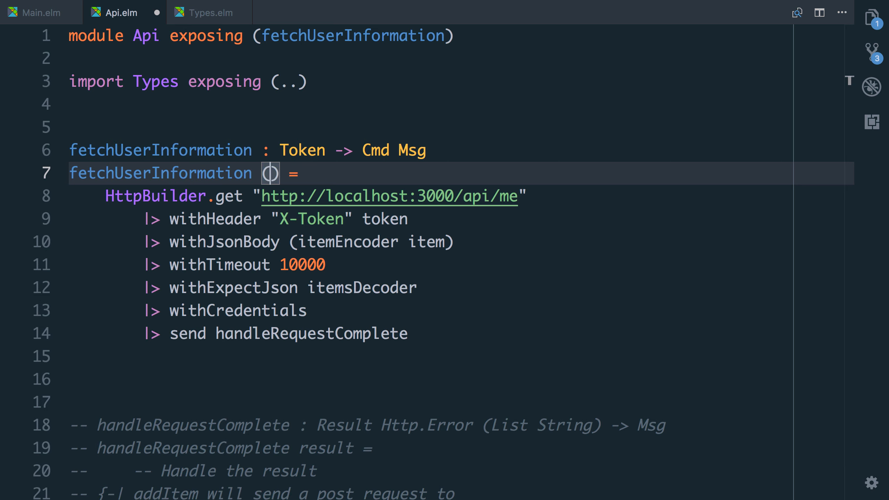
type("Token token")
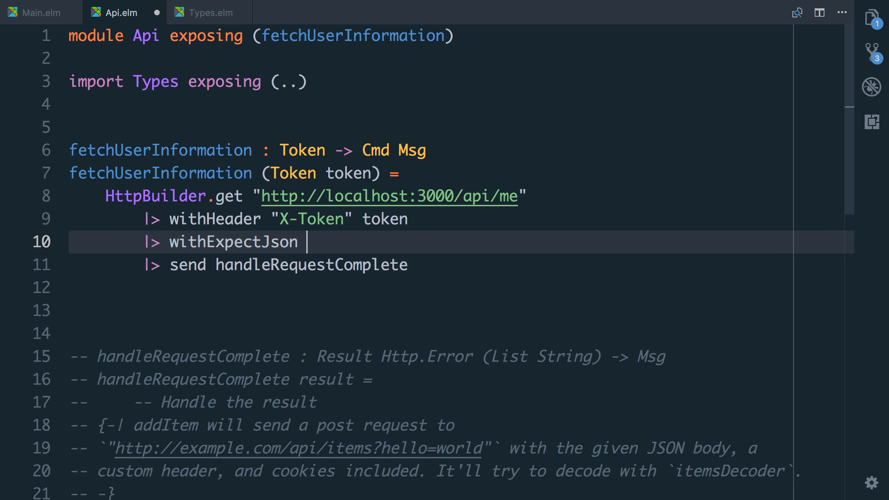
Step: Expect meDecoder and send with handleFetchUserRequest, then start defining meDecoder
type("meDecoder")
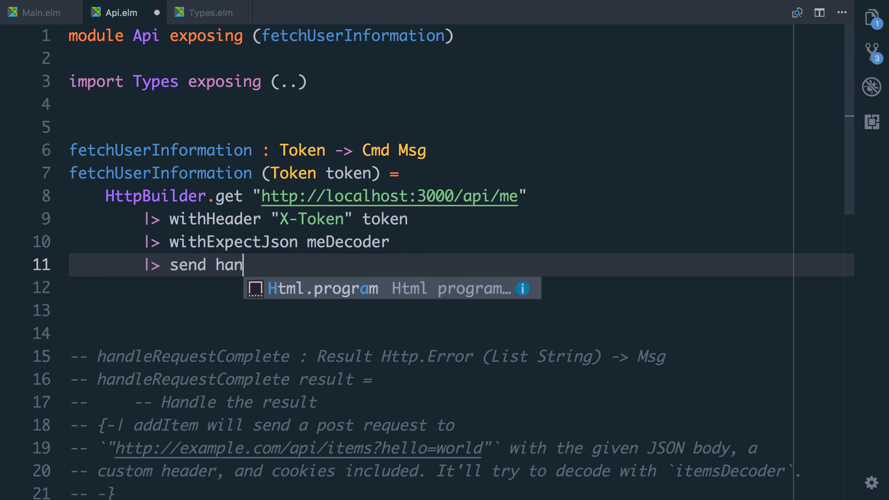
type("ld")
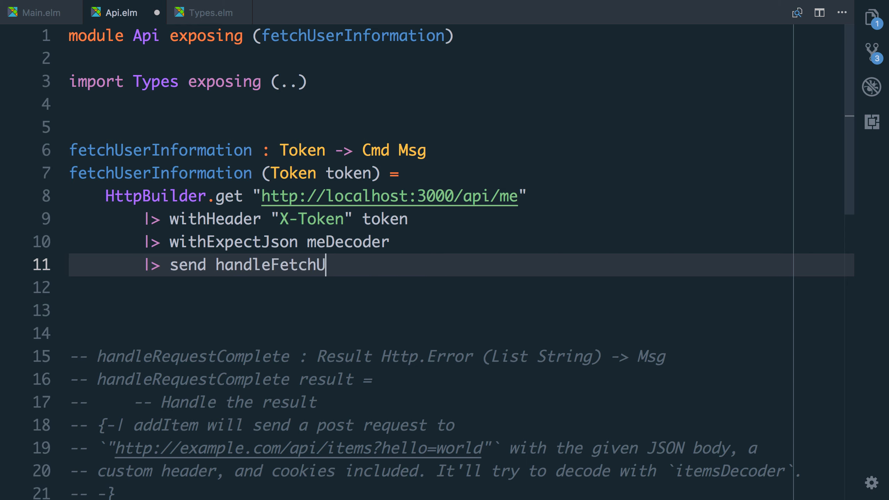
type("serRequest")
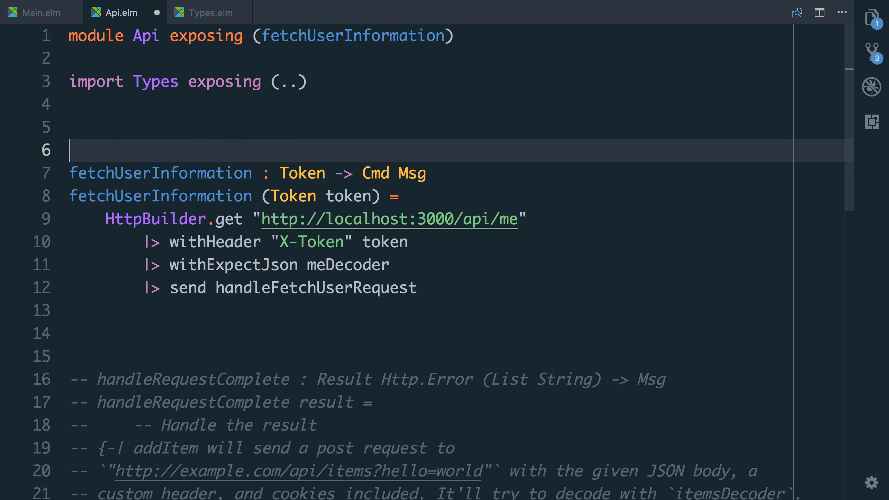
type("meDocd")
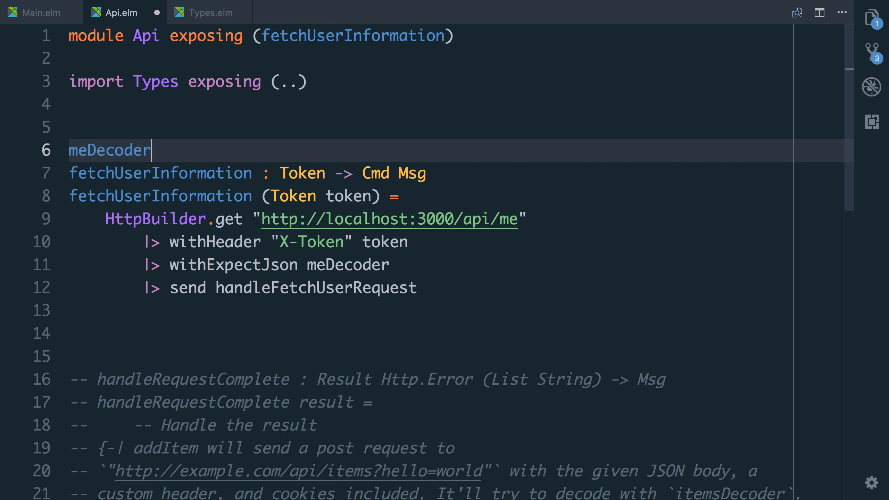
Step: Define meDecoder : Decoder String as D.succeed "hello world" above fetchUserInformation
type(":")
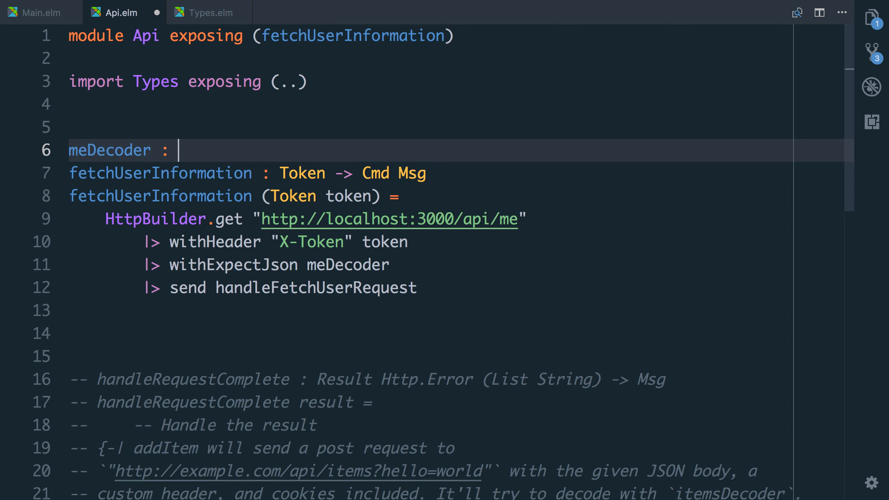
type("Decoder")
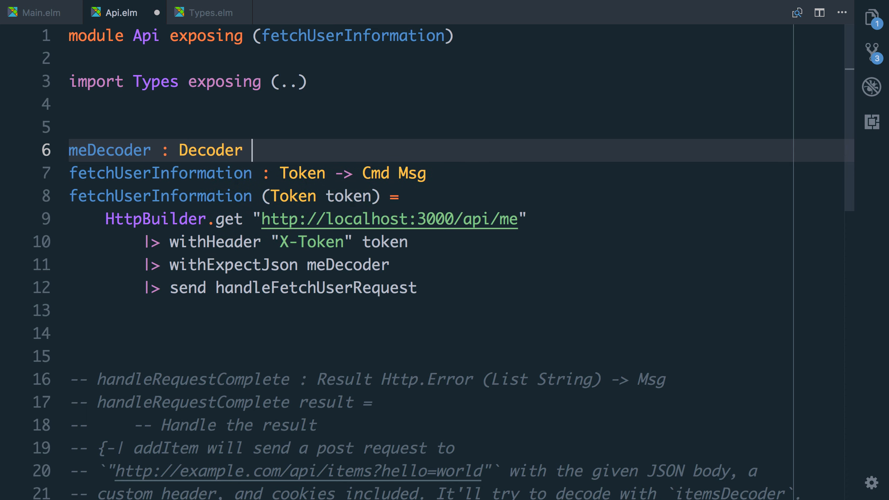
type("String")
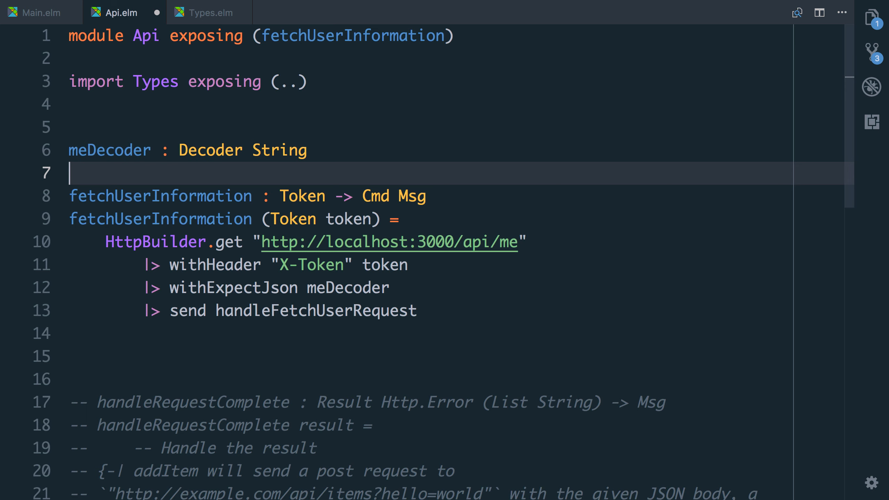
type("meD")
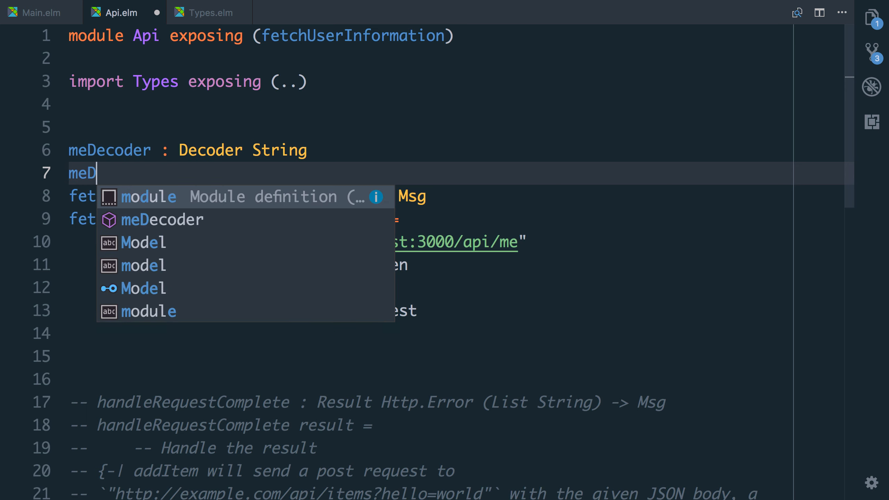
type("ocd")
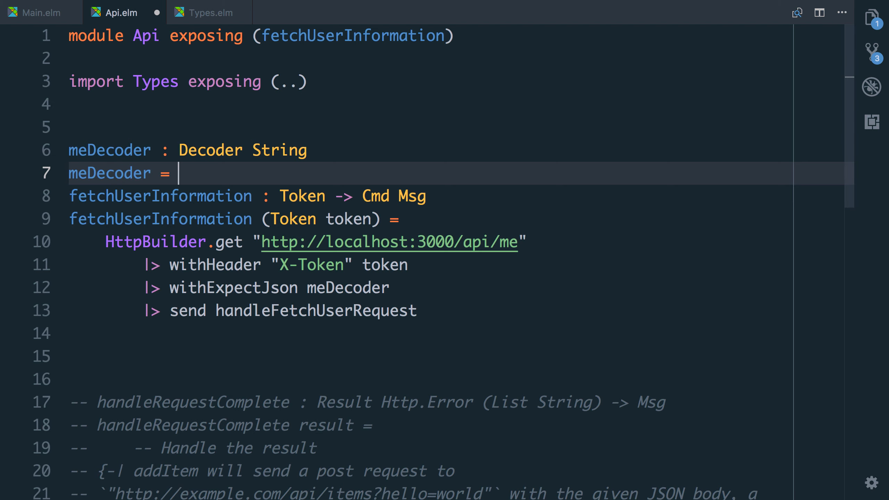
type("D.")
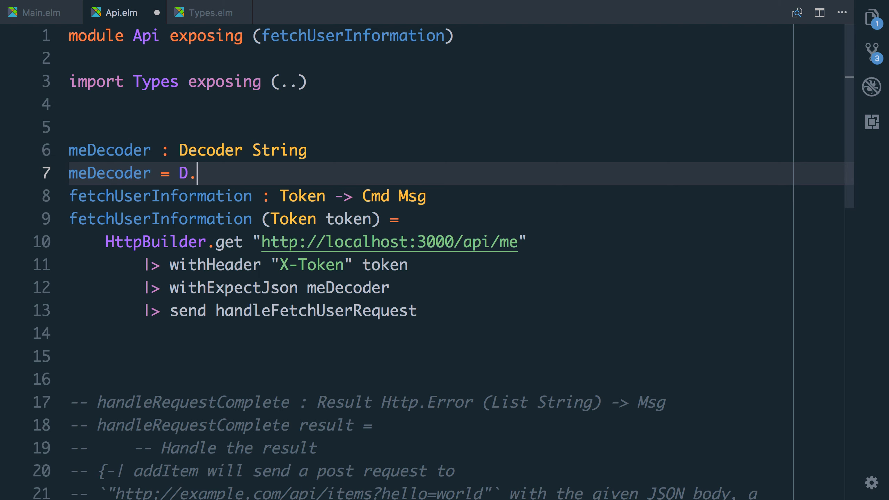
type("succeed \"")
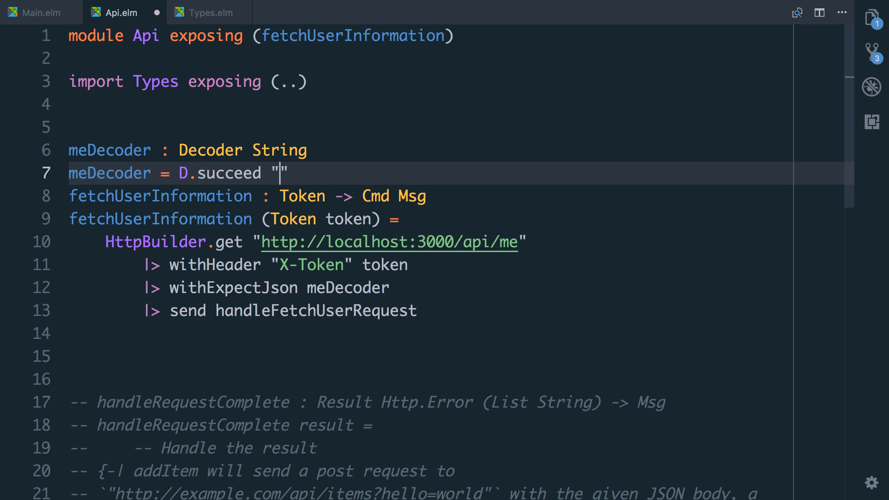
type("hello world")
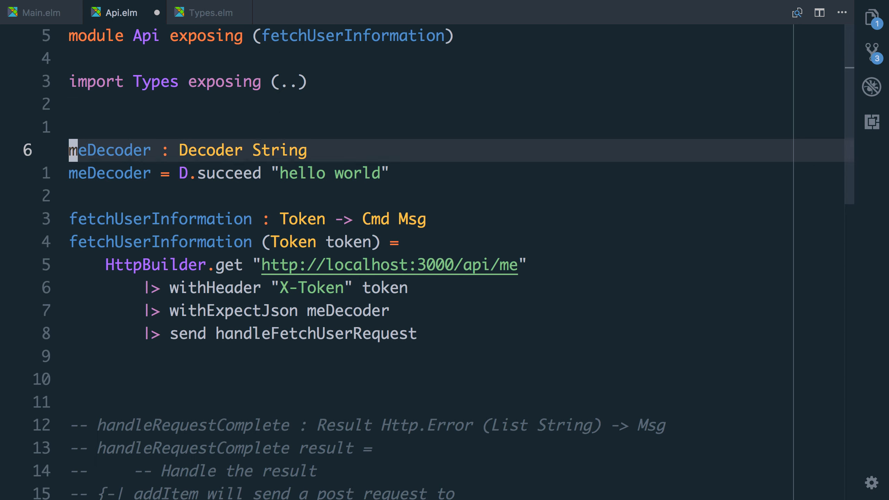
Step: Define handleFetchUserRequest : Result Http.Error String -> Msg returning NoOp for any result
type("han")
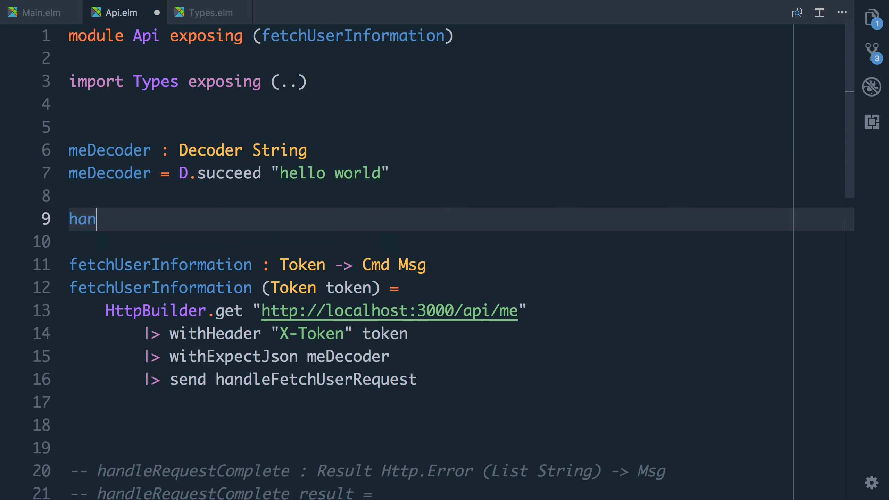
type("dleFetchUserRe")
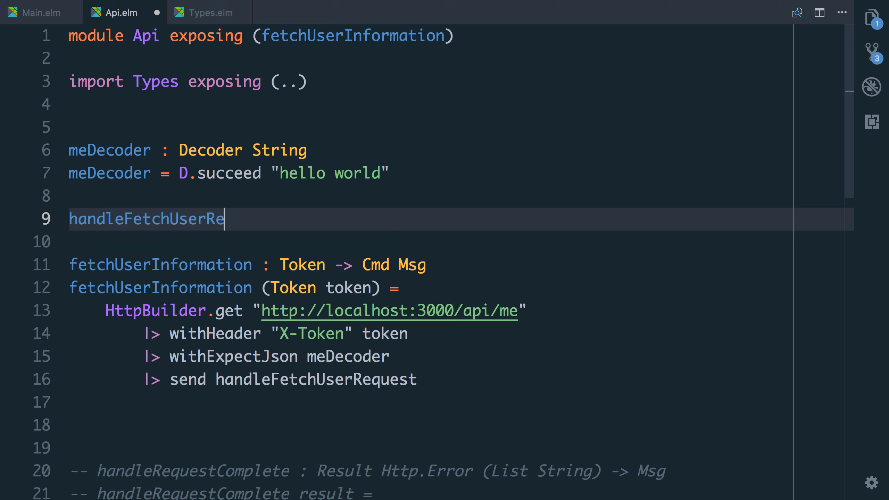
type("que")
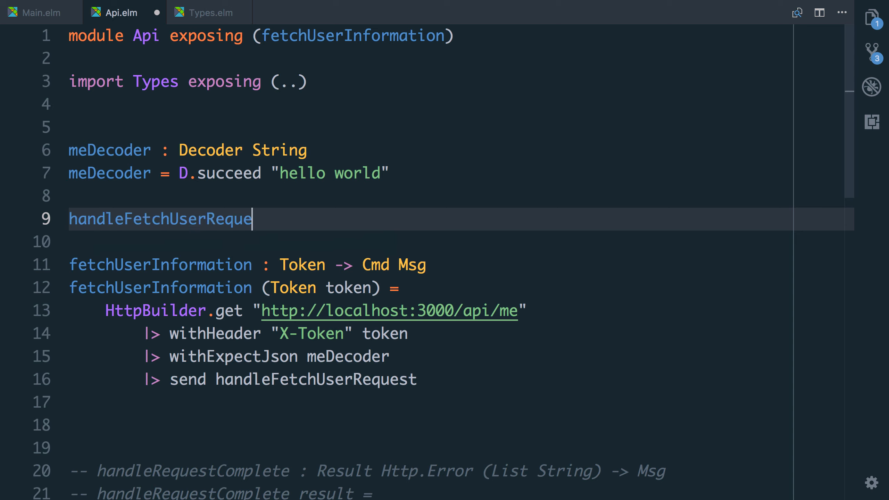
type("st : Result Http")
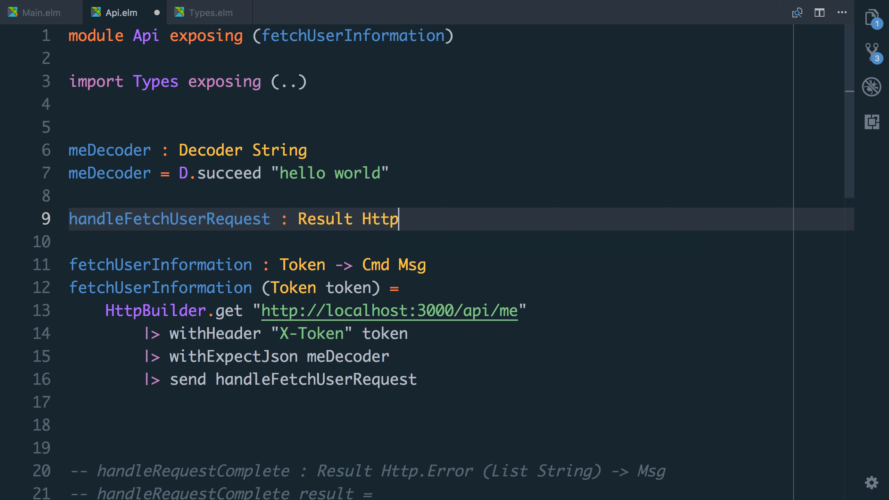
type(".Error String -> Msg")
left_click(461, 241)
type("handle")
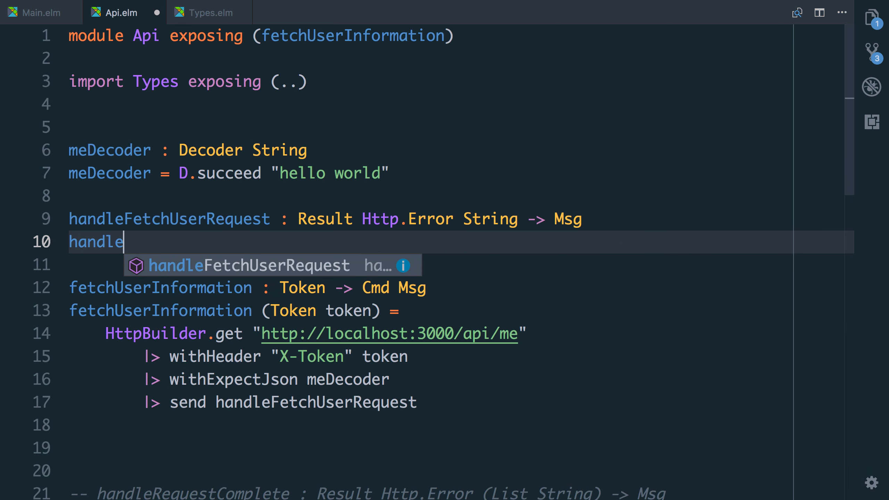
key("Tab")
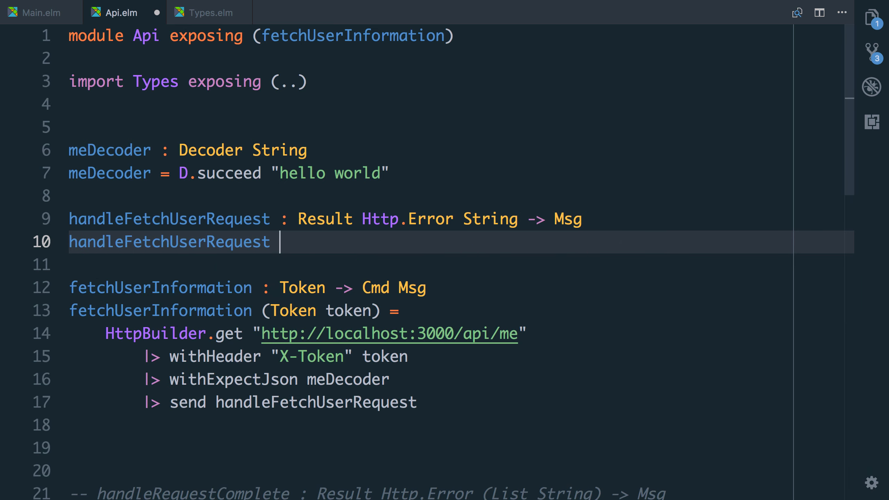
type("result = No")
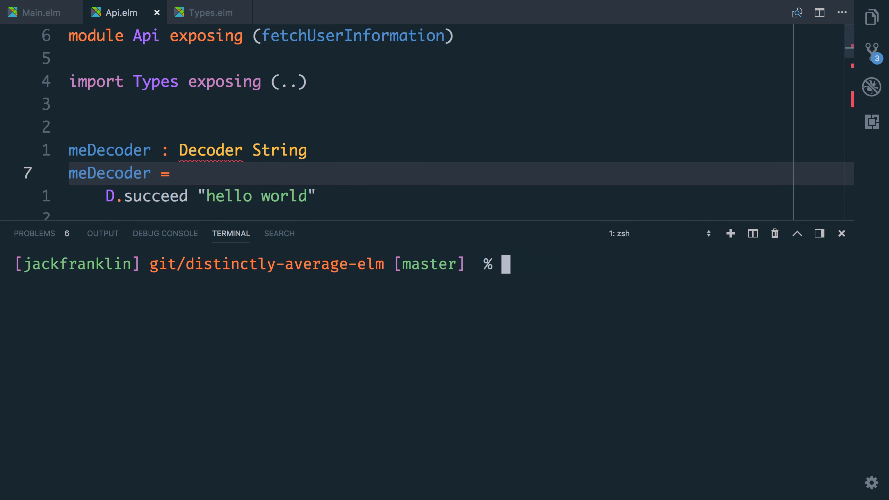
Step: Run elm install elm/json (answering Y) and elm install lukewestby/elm-http-builder in the terminal
type("elm init")
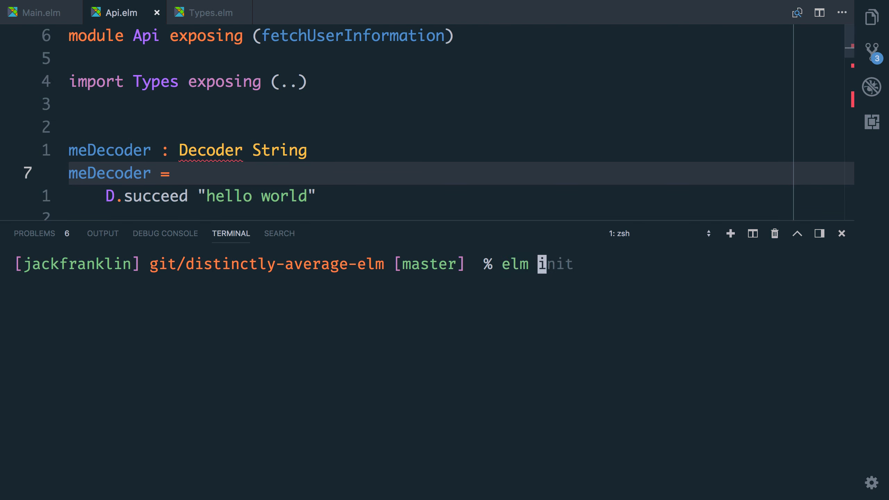
type("nstall elm/json")
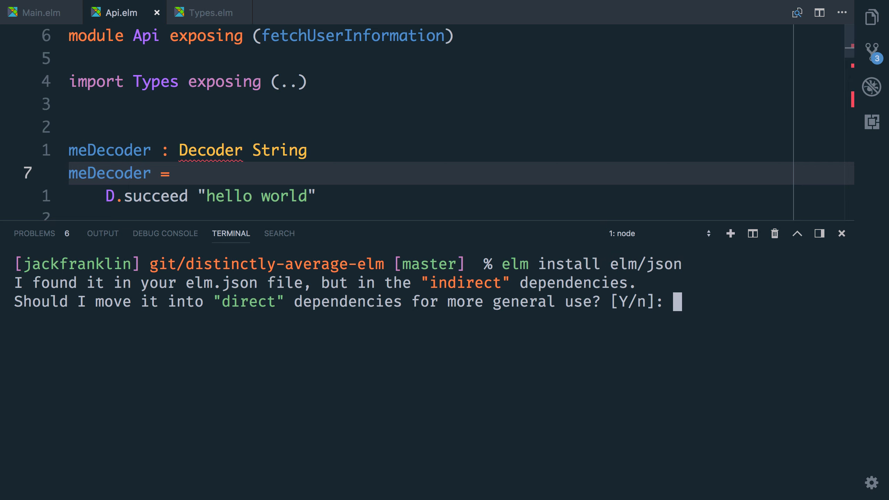
type("Y")
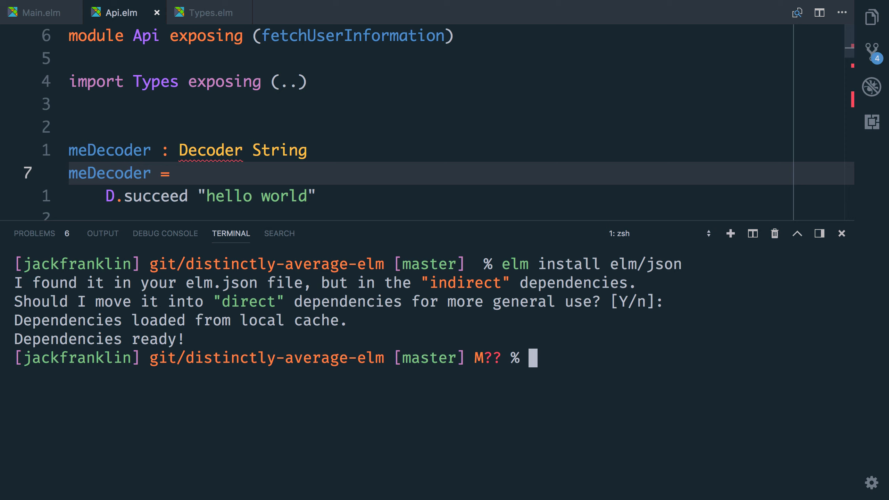
type("elm install elm/json")
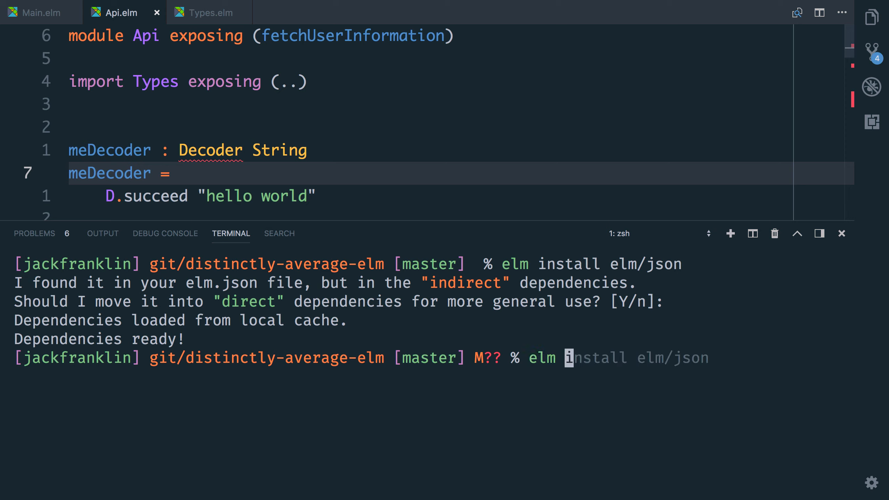
type("ll l")
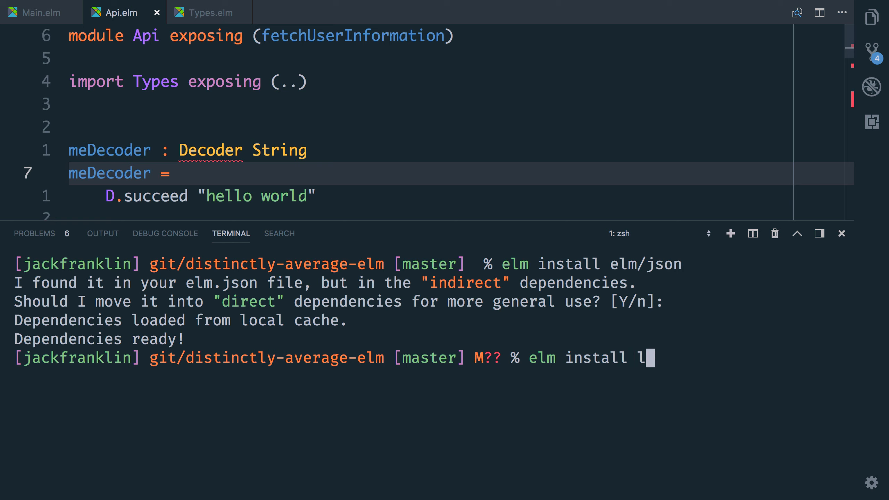
type("ukewestby/")
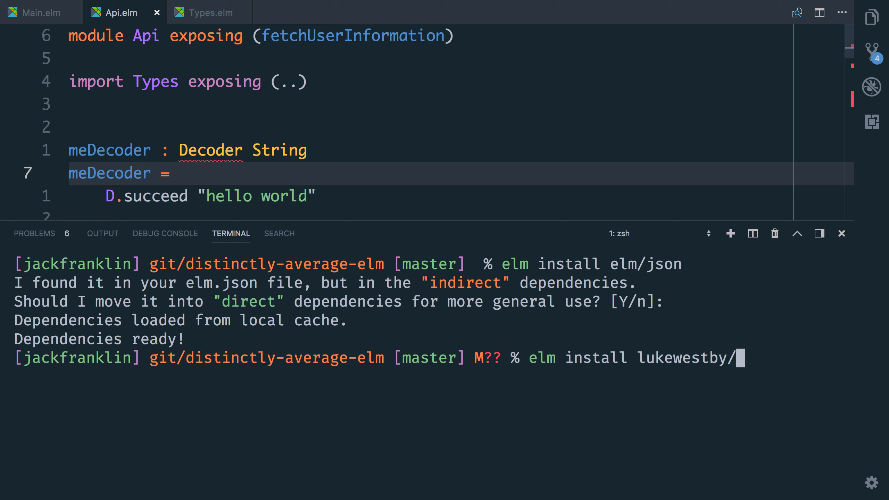
type("elm-http-builder")
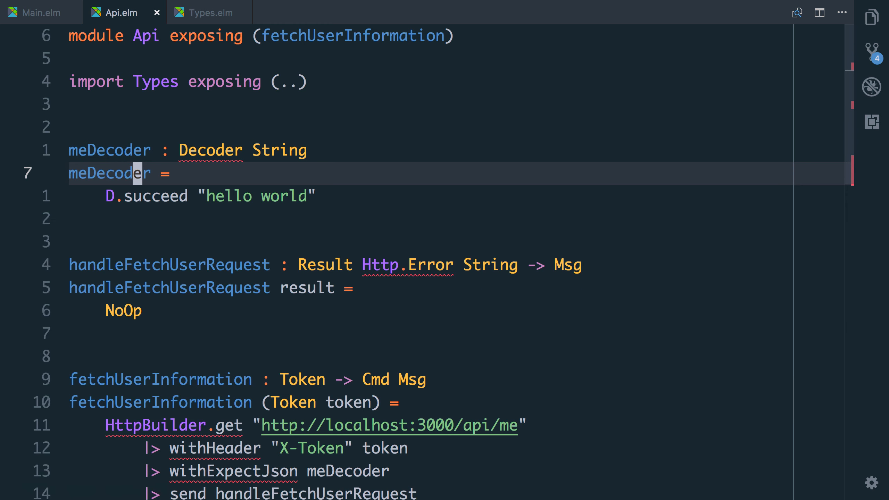
Step: Import Http and Json.Decode as D exposing (Decoder) at the top of Api.elm
type("impor")
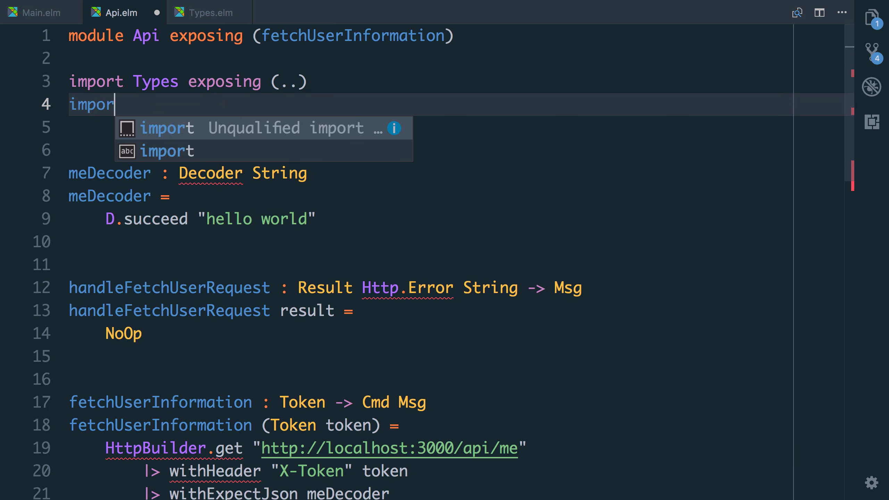
type("Http")
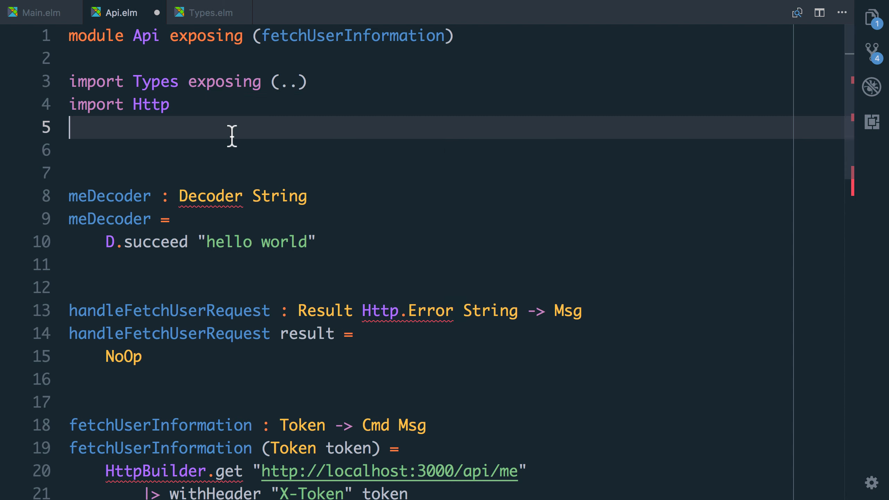
type("import")
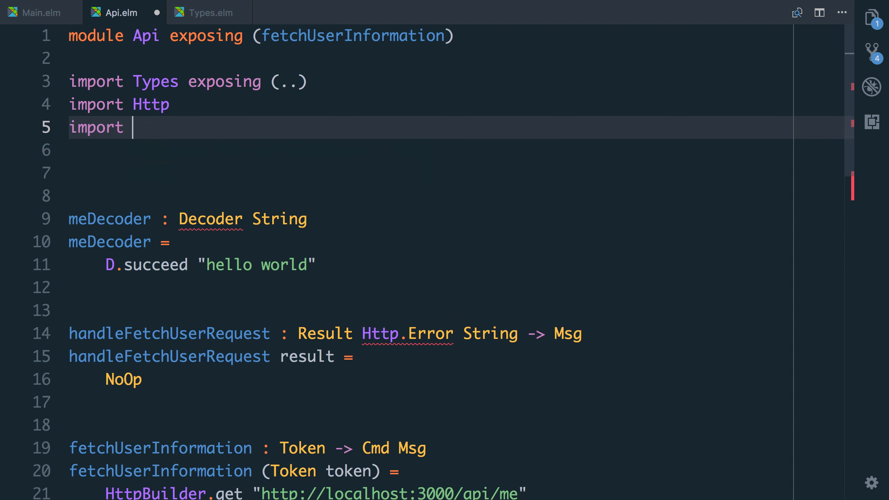
type("Json.Decode as")
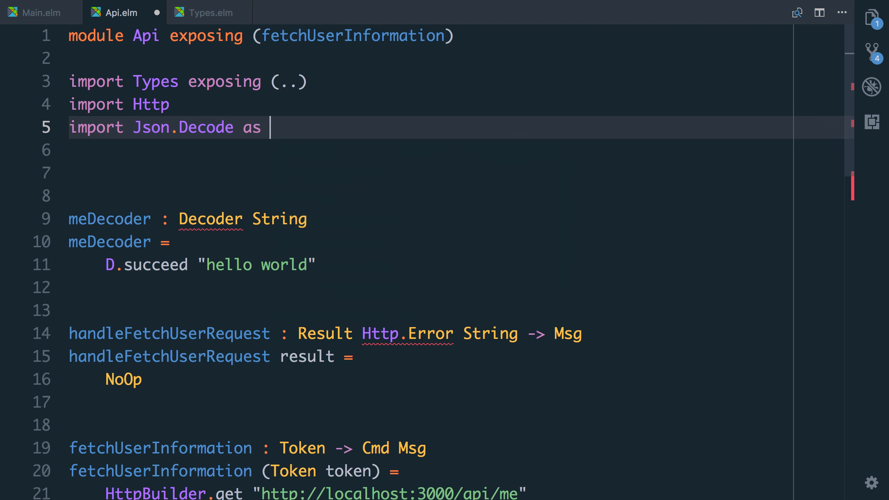
type("D exposing (Decoder")
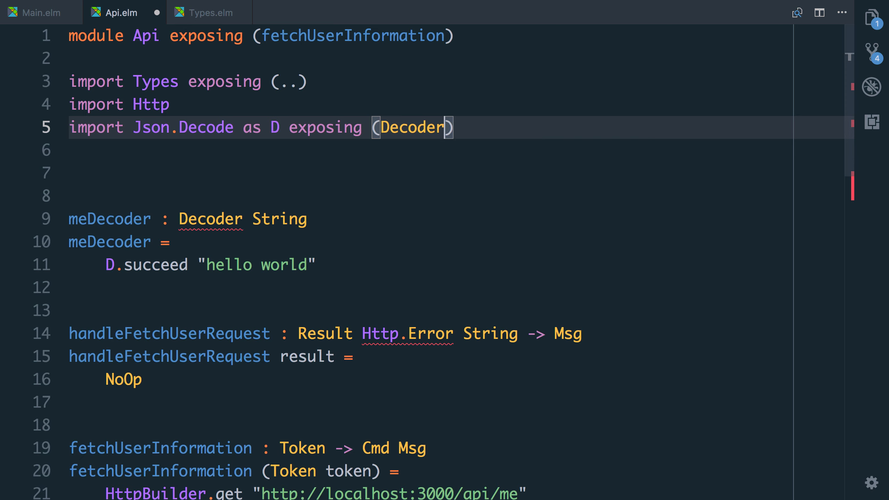
Step: Import HttpBuilder exposing (withHeader, withExpectJson)
type("im")
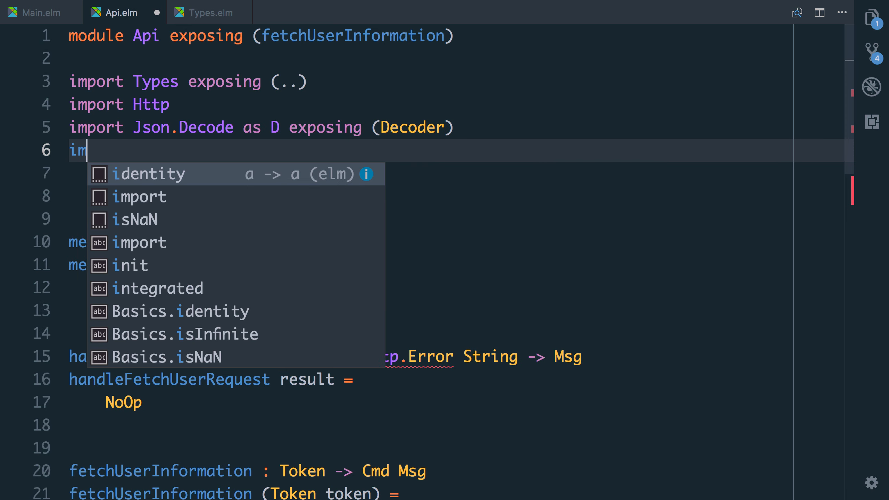
type("port HttpBV")
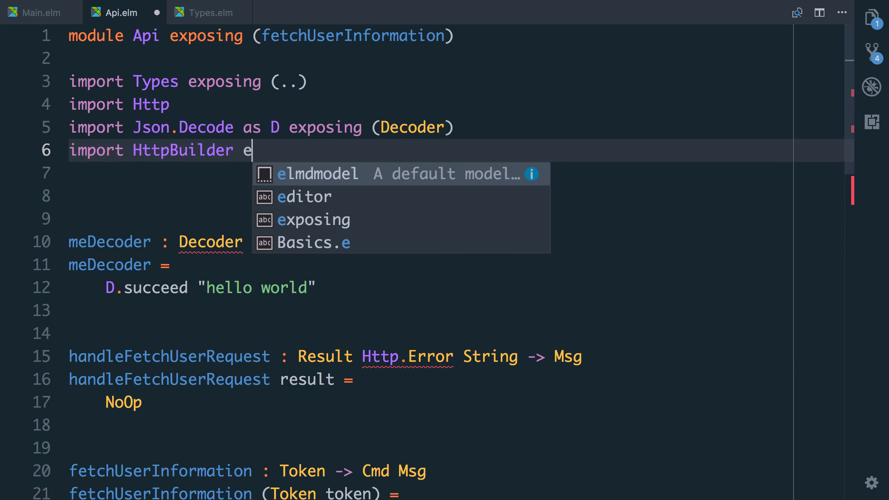
type("xposing (withheade")
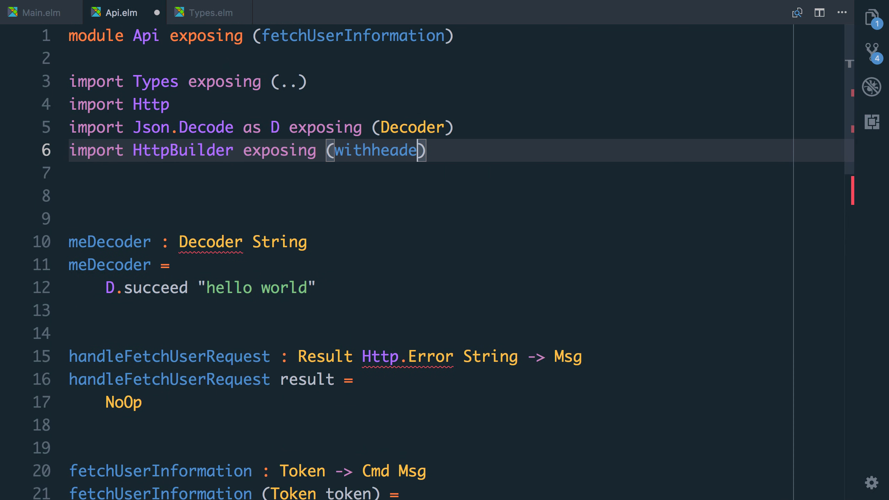
type("r, with")
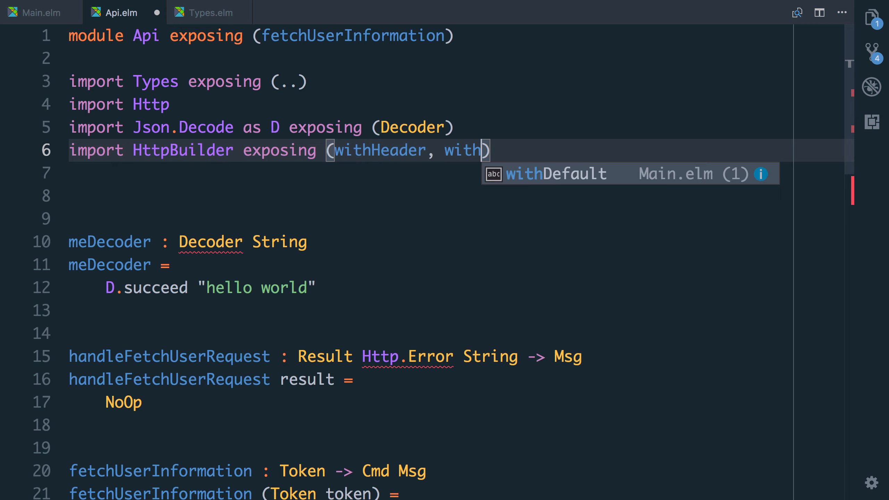
type("ExpectJ")
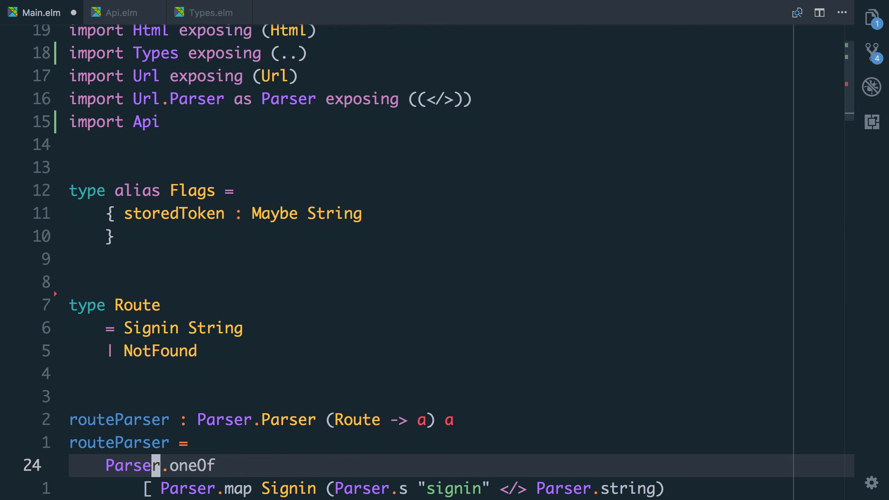
Step: Wrap the Just branch commands in Cmd.batch, adding Api.fetchUserInformation alongside sendTokenToStorage tok
scroll("down", 3)
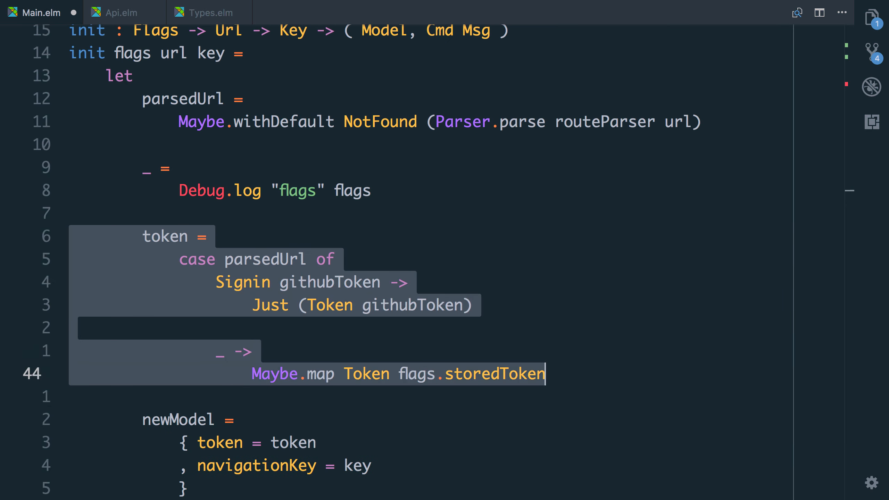
scroll("down", 3)
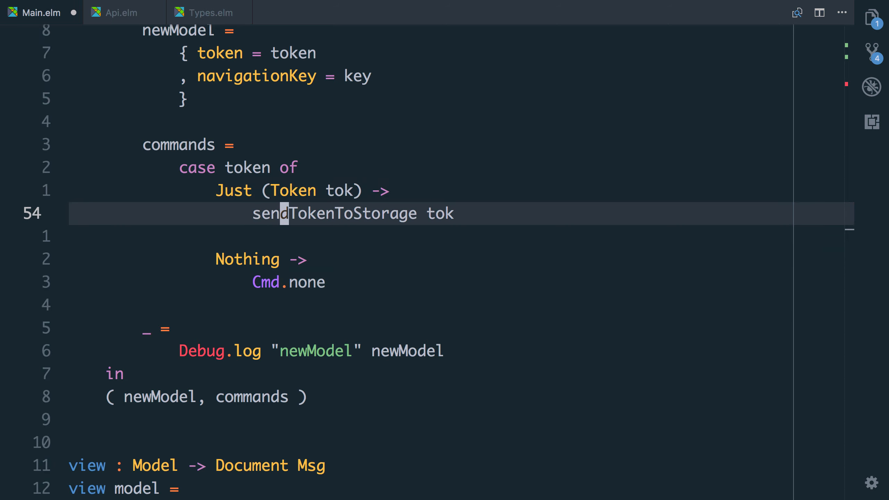
type("Cmd.batch [")
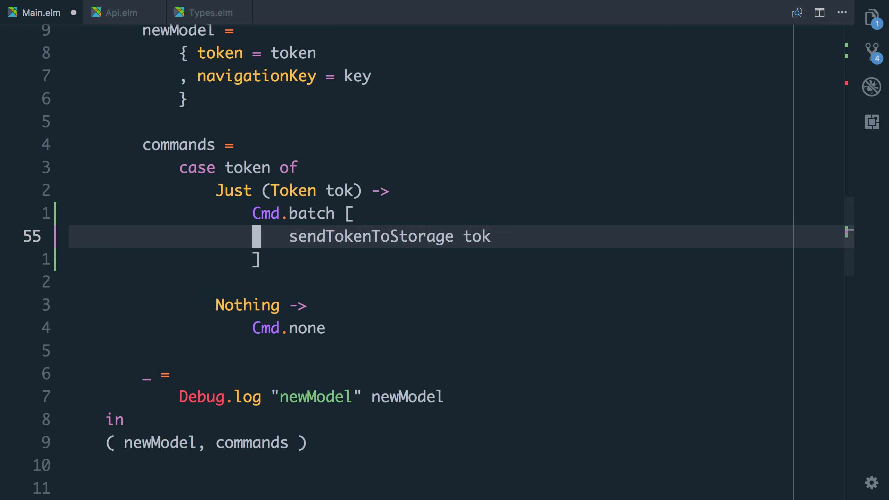
type(",")
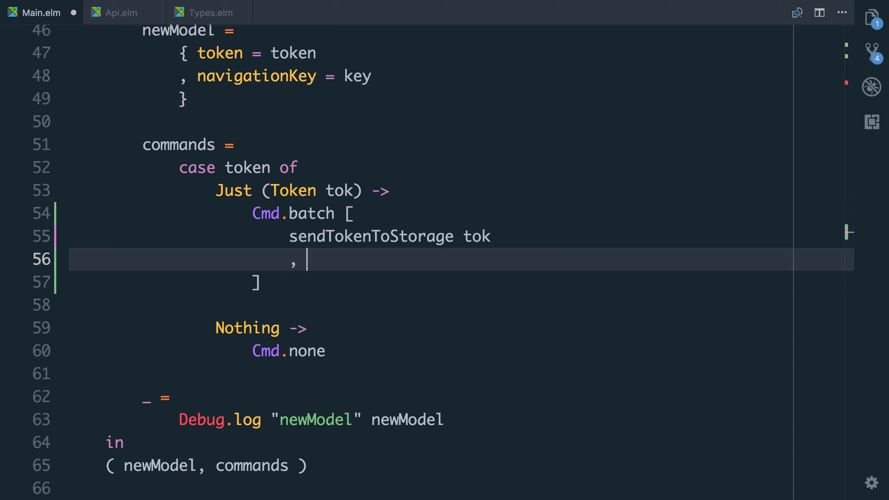
type("Api.fetchUserInformation")
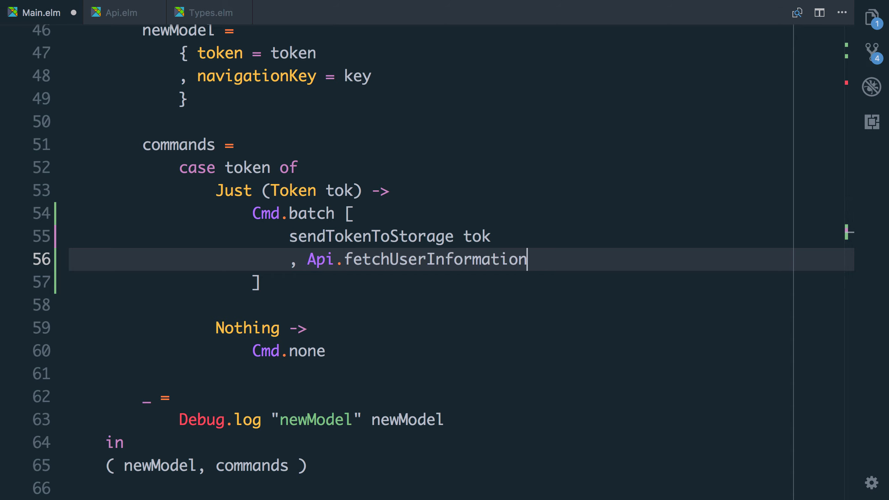
type("\" \"")
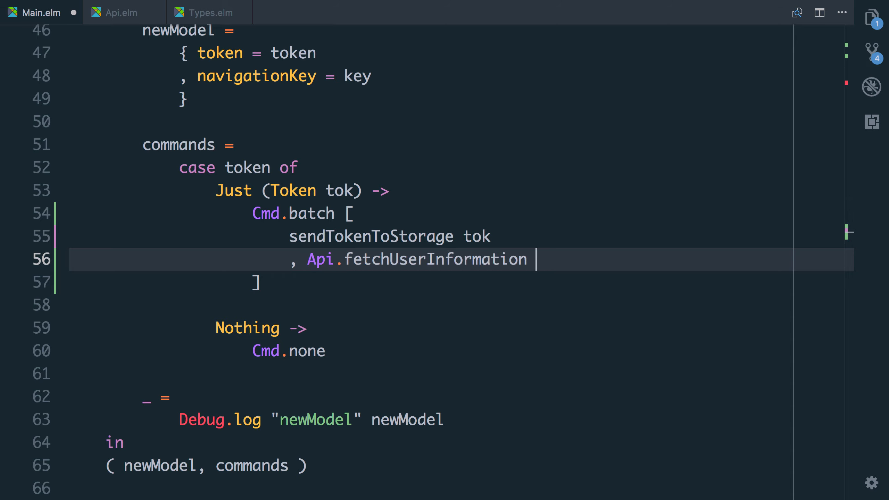
type("tok")
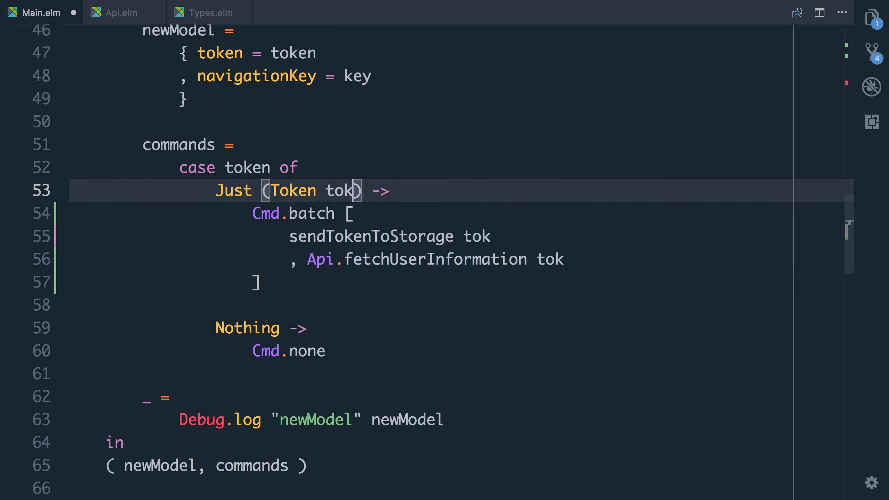
Step: Bind the pattern as (Token tok) as fullToken and pass fullToken to fetchUserInformation
type("as fullToken")
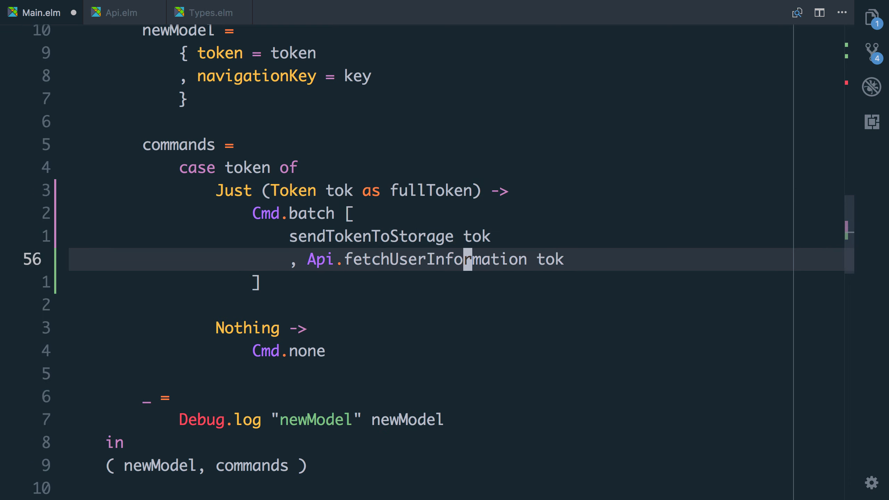
type("fullToken")
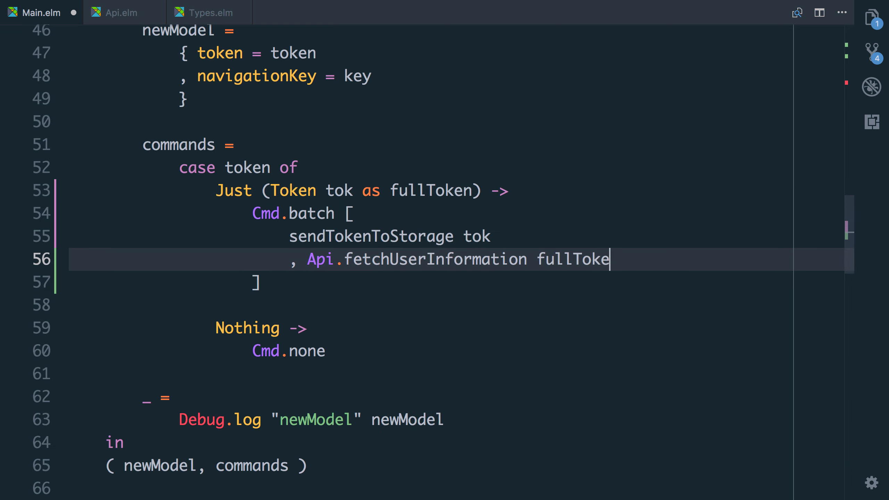
type("n")
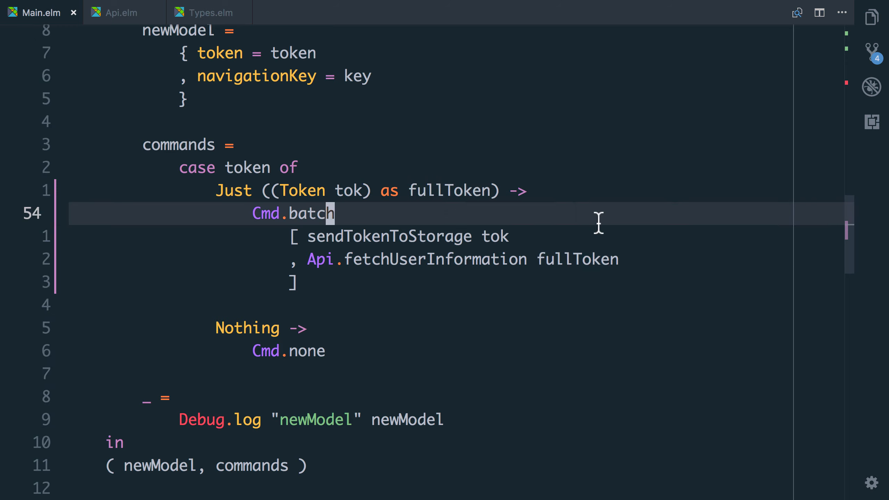
mouse_move(462, 225)
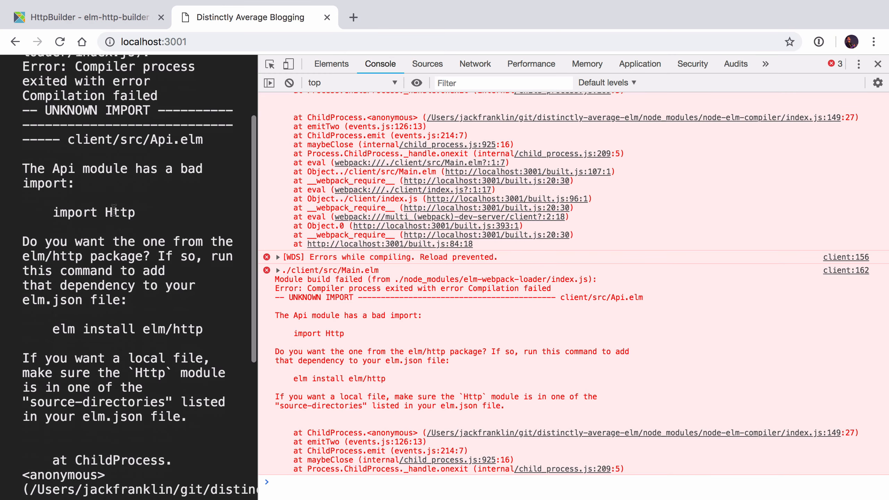
Step: Select the successful /api/me request in DevTools and check its X-Token header value
double_click(75, 211)
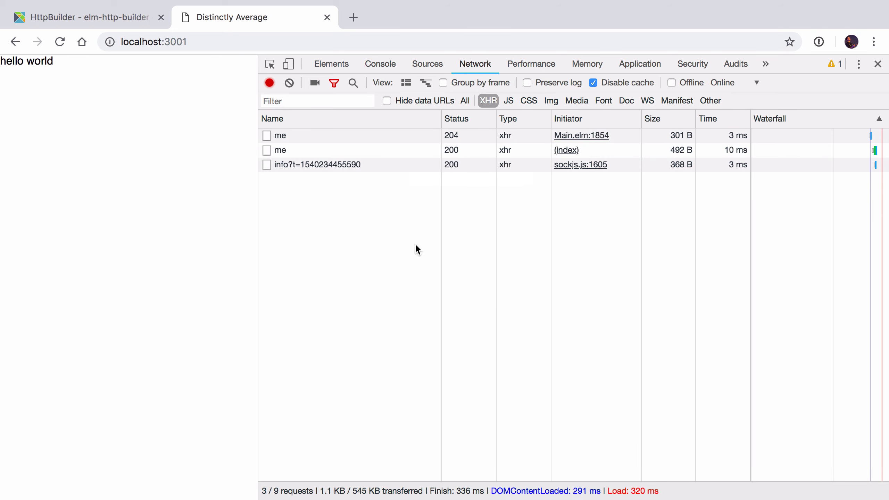
mouse_move(306, 153)
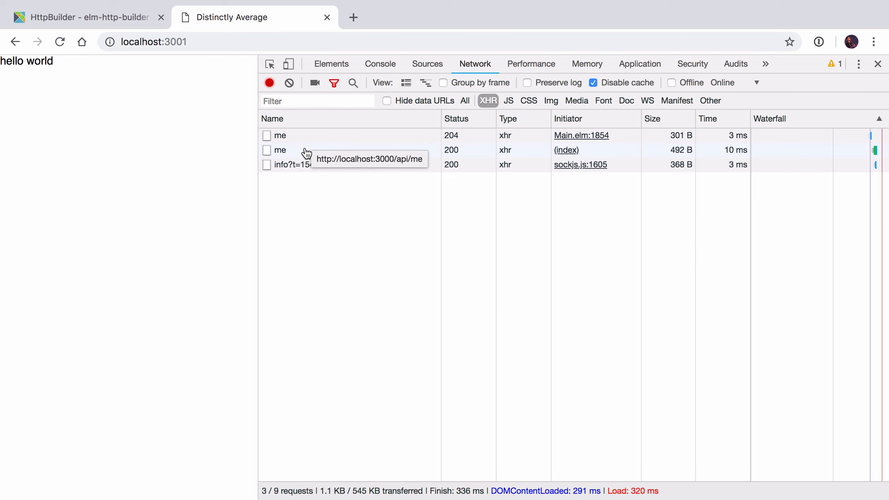
mouse_move(448, 140)
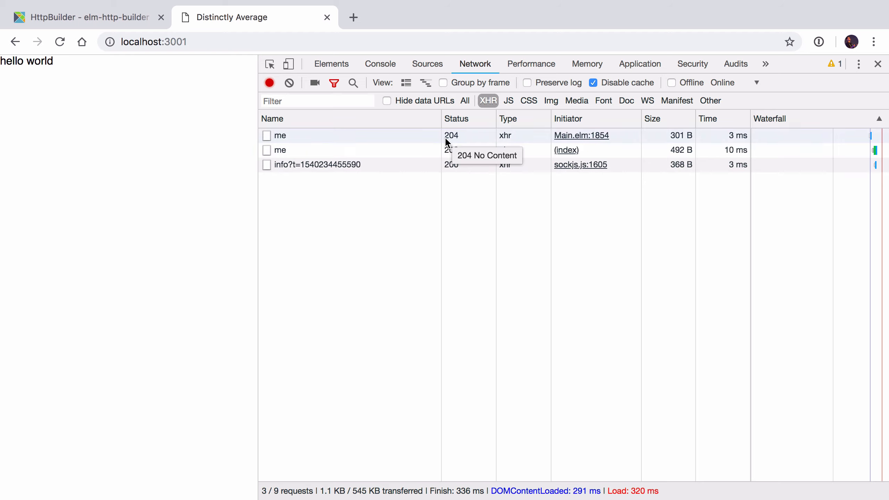
mouse_move(421, 142)
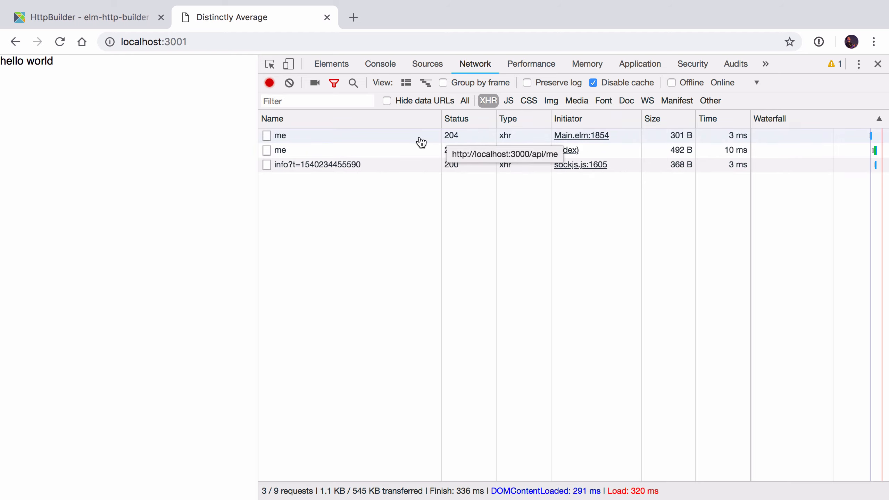
left_click(279, 150)
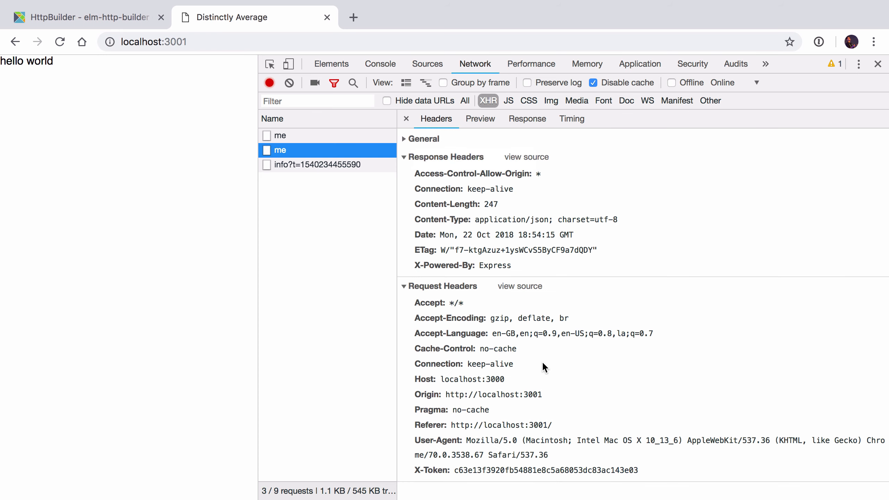
double_click(545, 470)
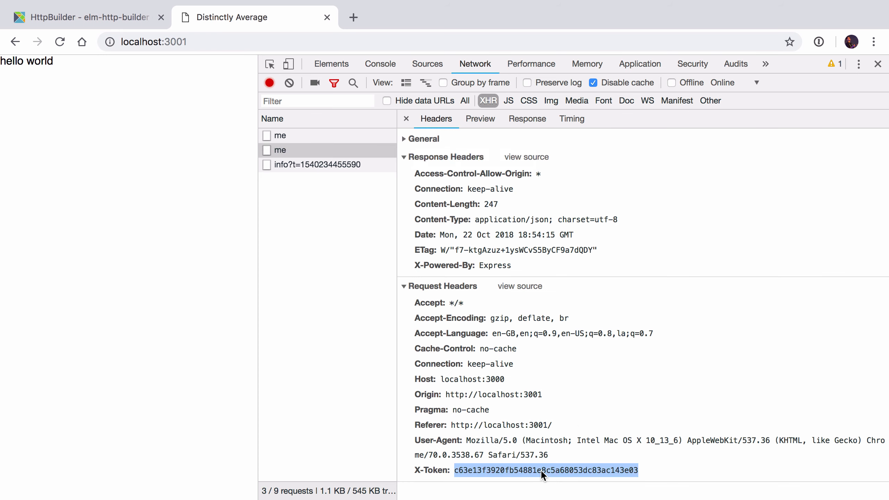
Step: View the parsed JSON response and select its user fields for copying
left_click(480, 119)
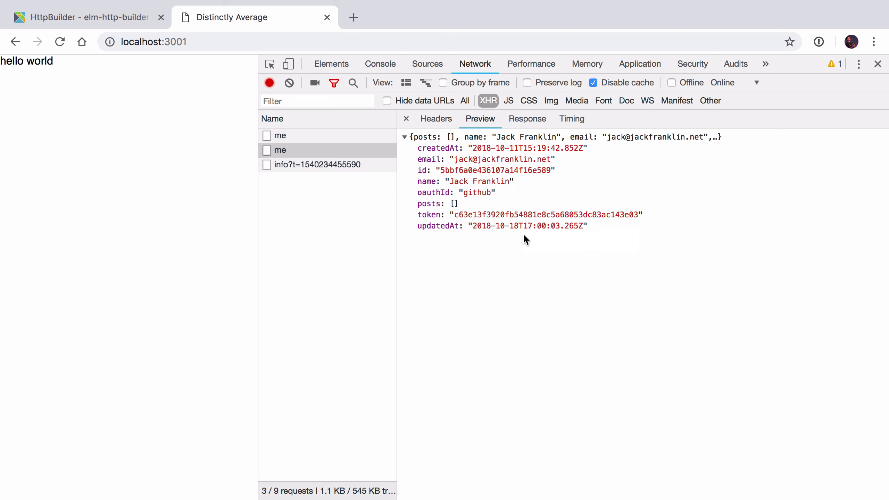
left_click_drag(544, 169, 588, 226)
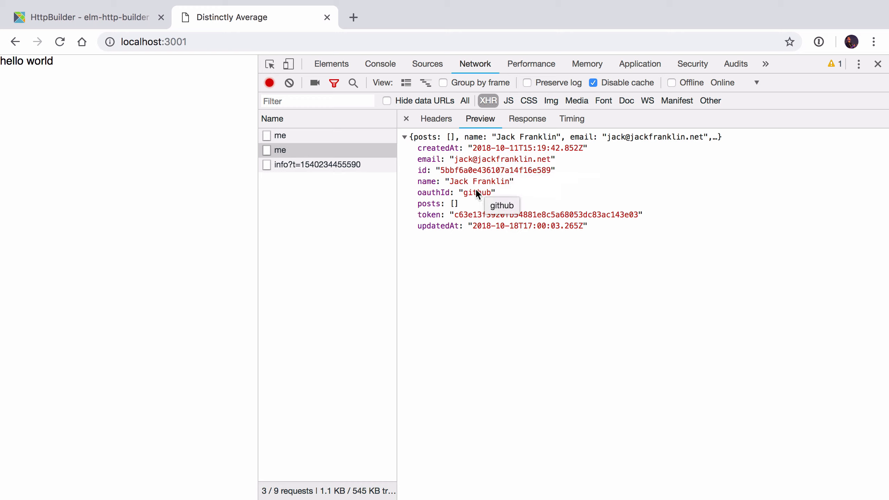
double_click(477, 192)
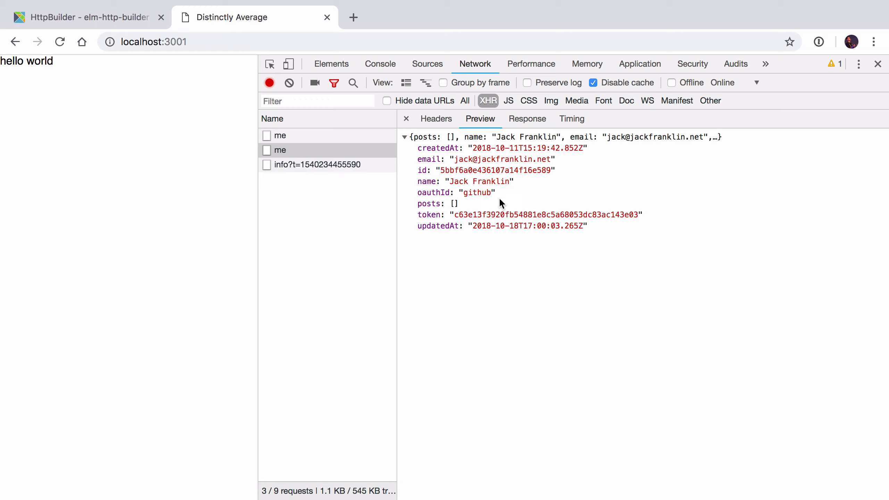
double_click(546, 214)
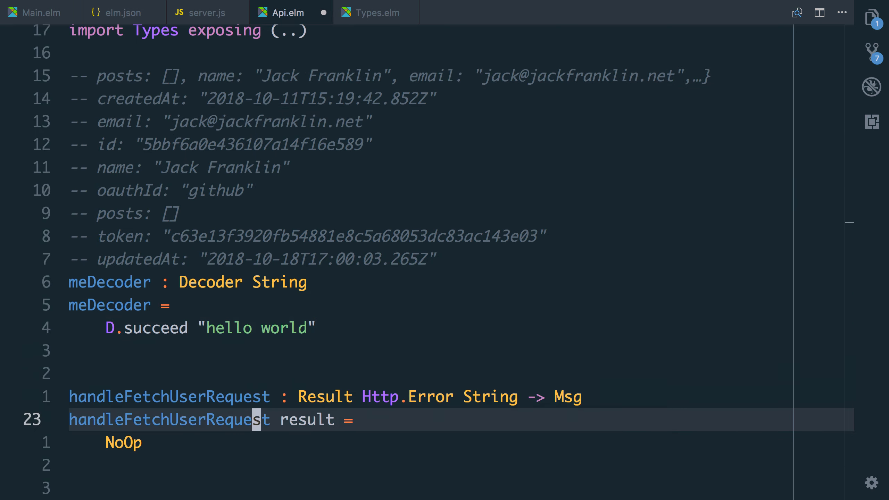
Step: Review the pasted /api/me JSON comments above meDecoder in Api.elm
scroll("down", 3)
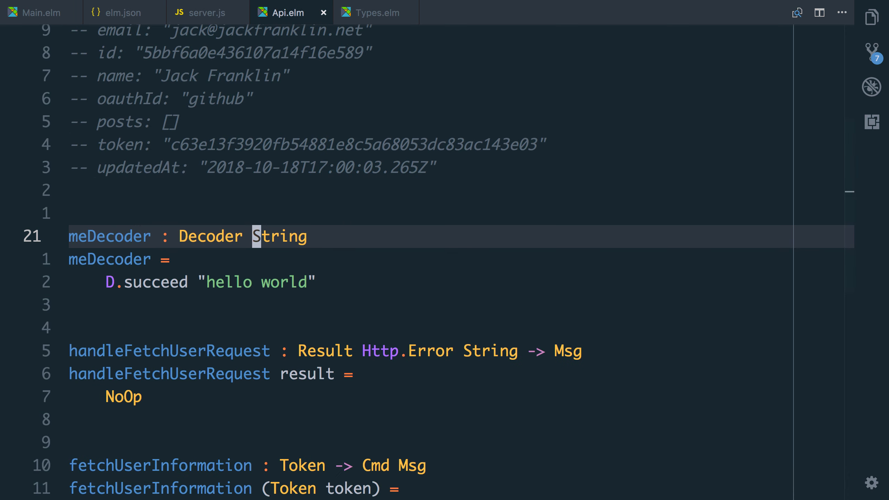
Step: Add type alias User = { name : String } in Types.elm, then return to Api.elm
left_click(374, 12)
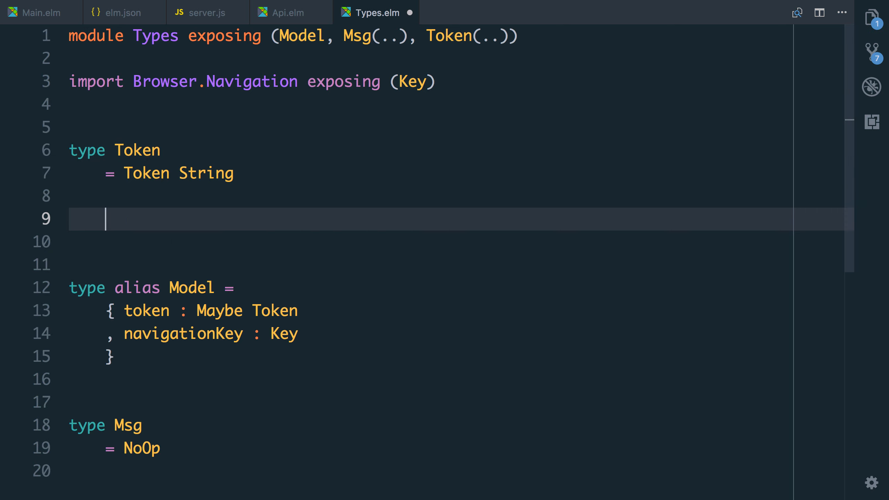
type("type a")
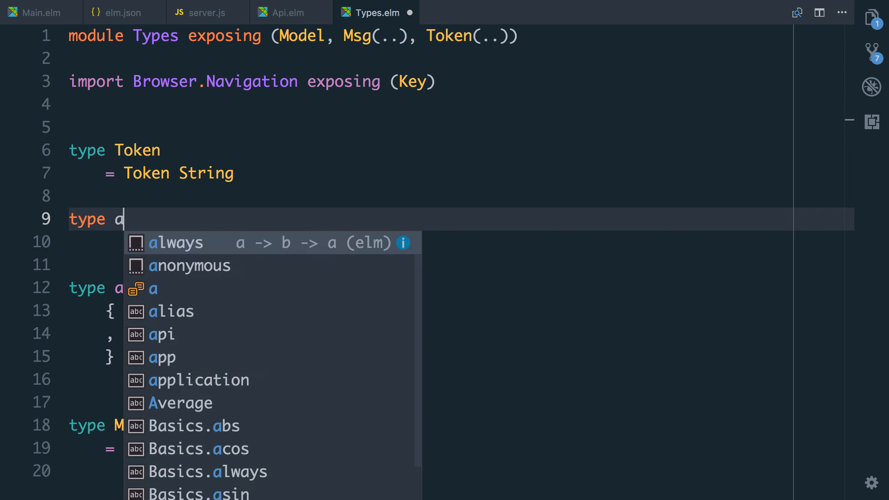
type("lias User = {")
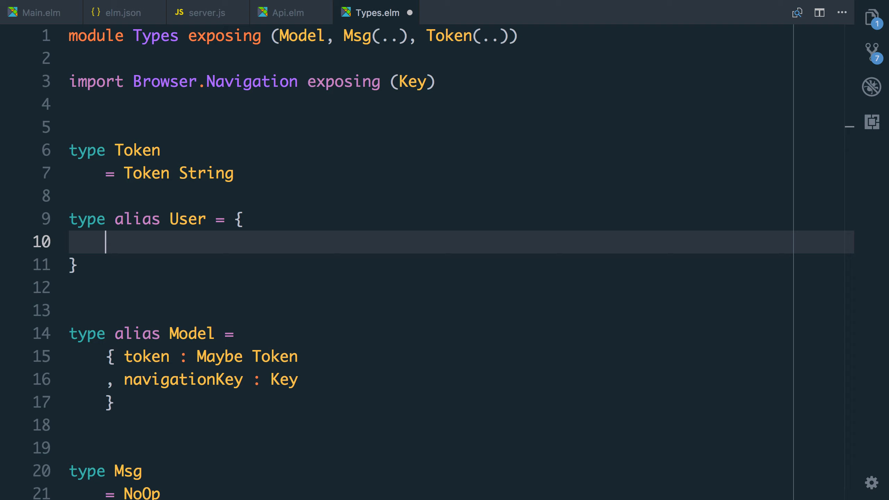
type("name")
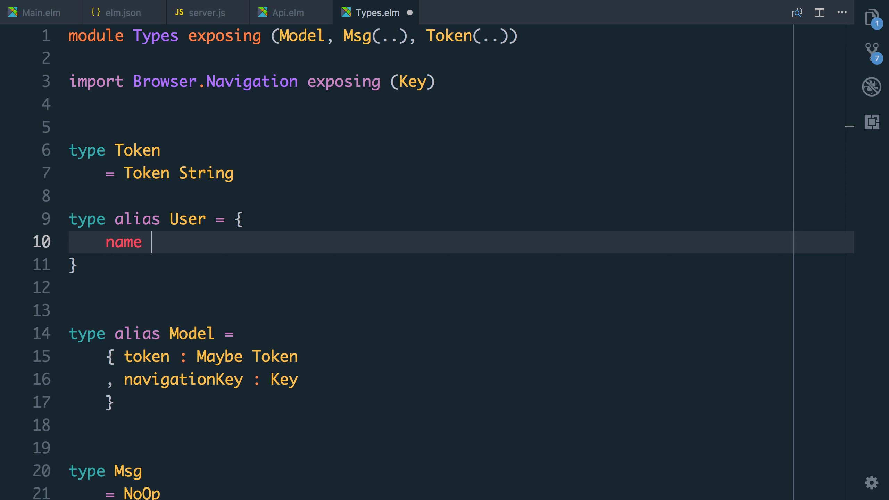
type(": String")
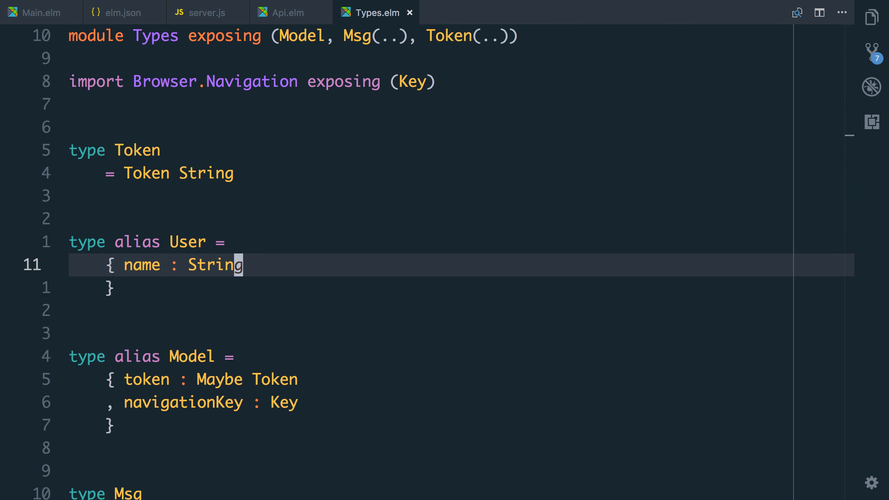
left_click(289, 13)
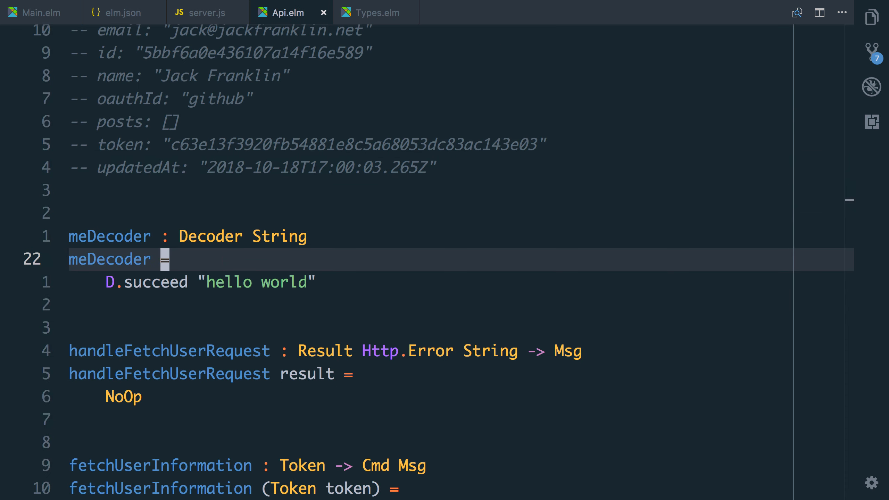
Step: Write meDecoder as a Decoder User using D.map User over a D.field with D.string
type("User")
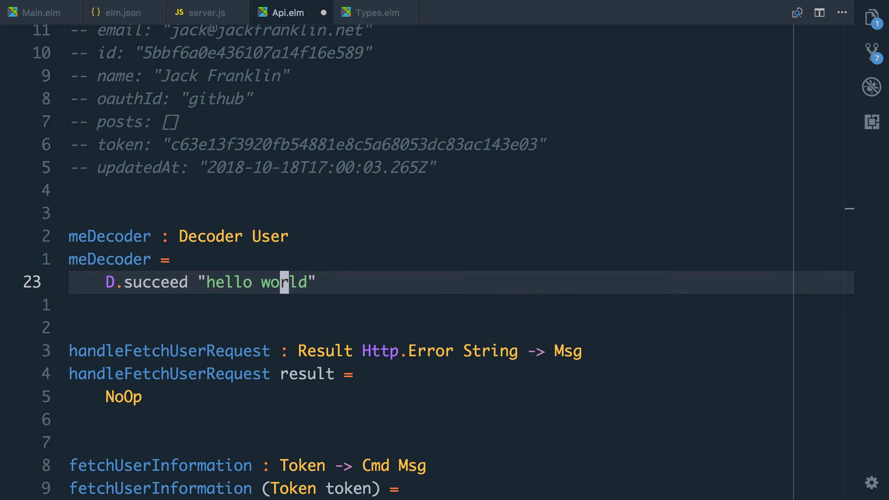
type("map")
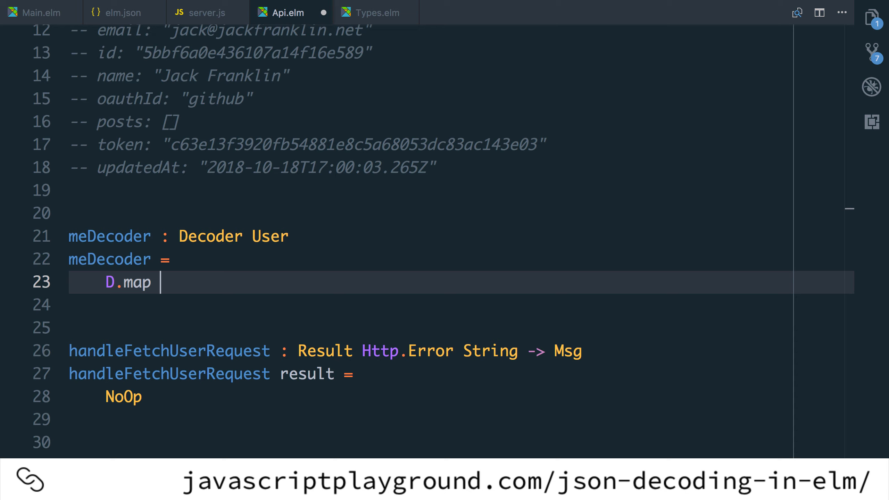
scroll("down", 3)
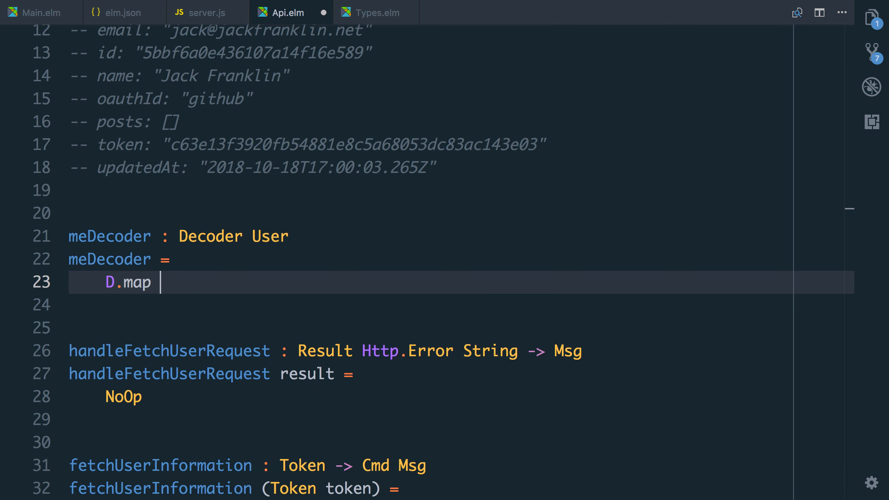
type("User (")
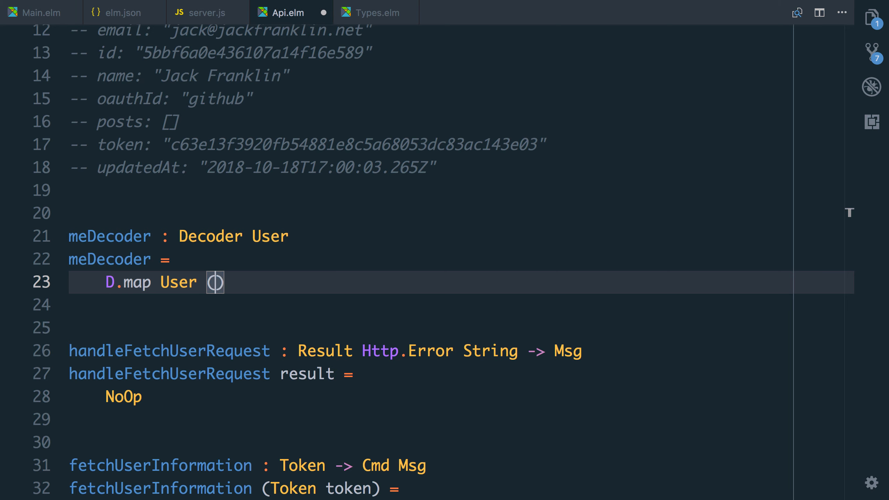
type("(D.field \"user\")")
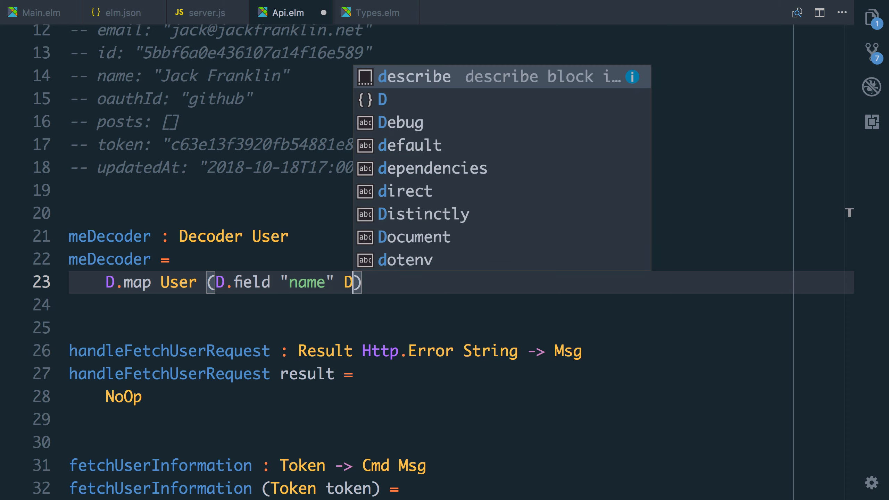
type(".string")
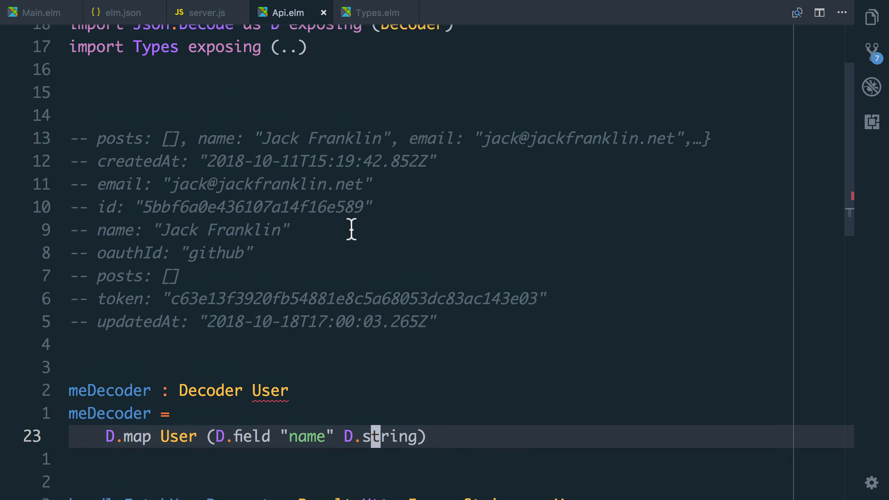
left_click(376, 13)
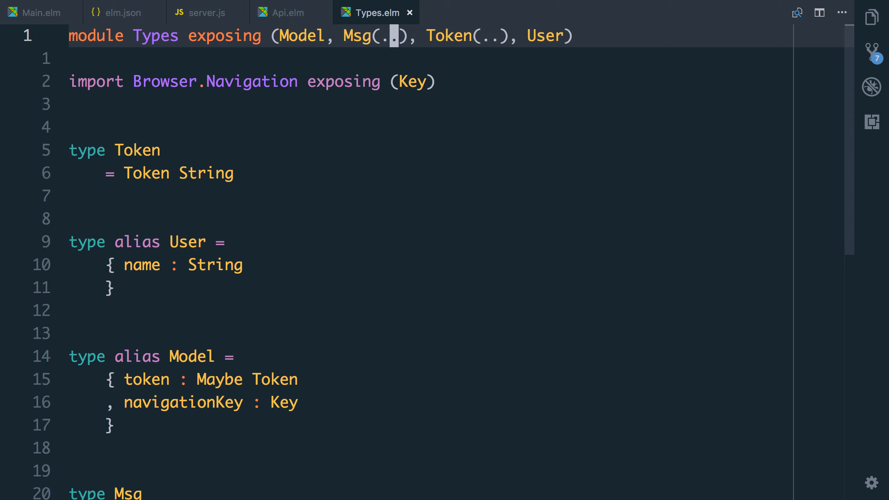
Step: Change handleFetchUserRequest's annotation to take Result Http.Error User
left_click(288, 13)
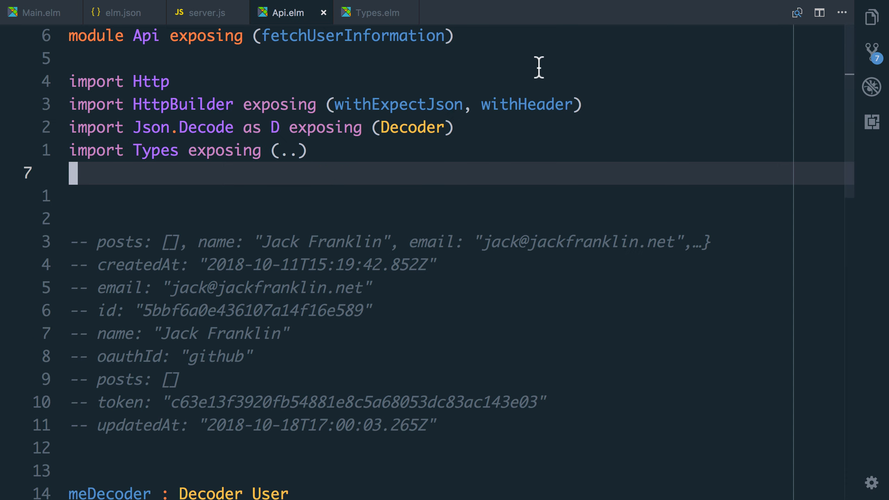
scroll("down", 3)
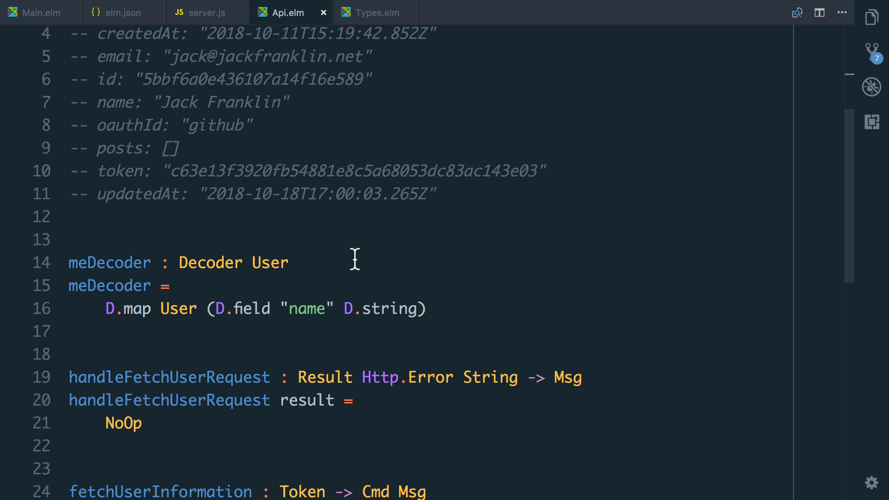
scroll("down", 3)
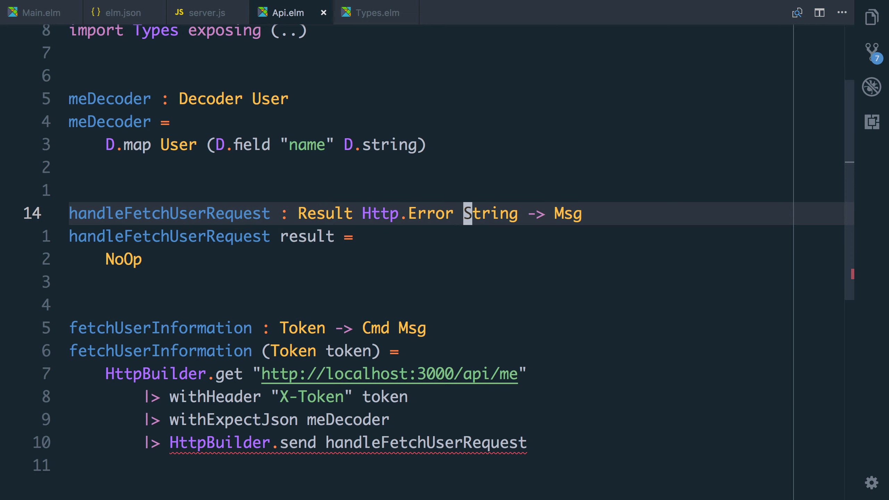
type("User")
left_click(461, 259)
type("case")
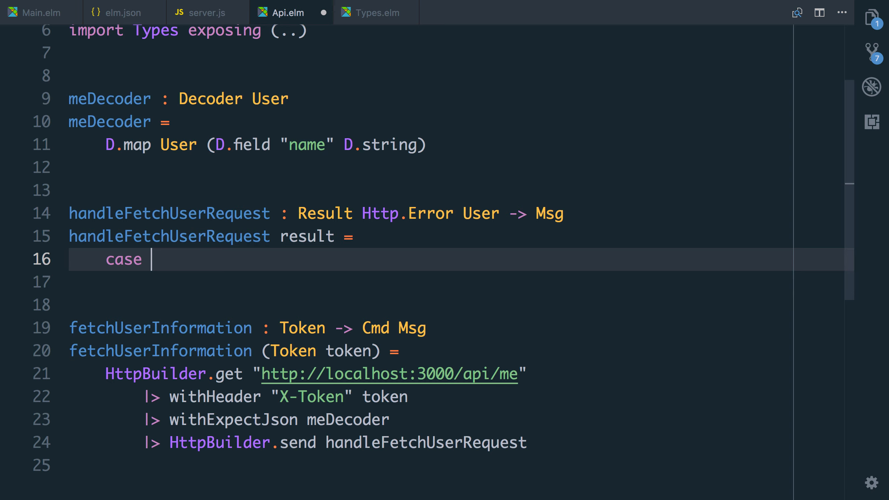
Step: Write case result of: Err _ -> NoOp with a TODO comment, Ok user -> FetchedUser user
type("result of")
type("Err _")
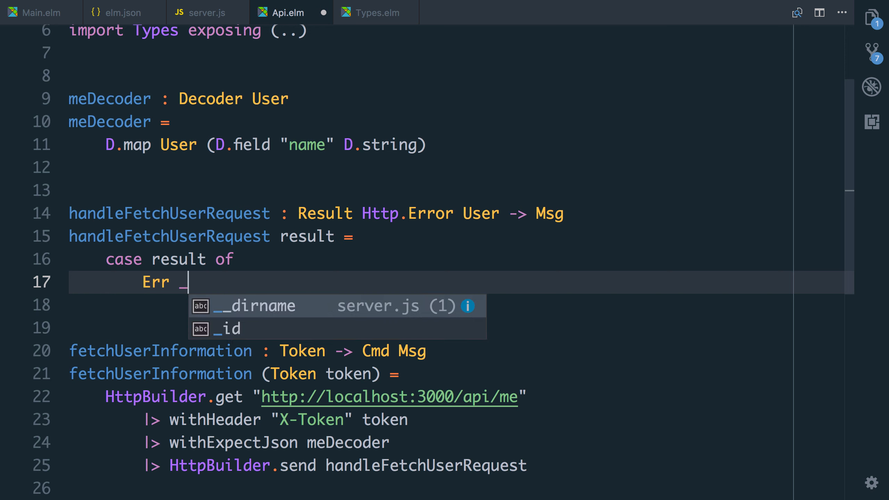
type("-> NoOp")
type("-- ")
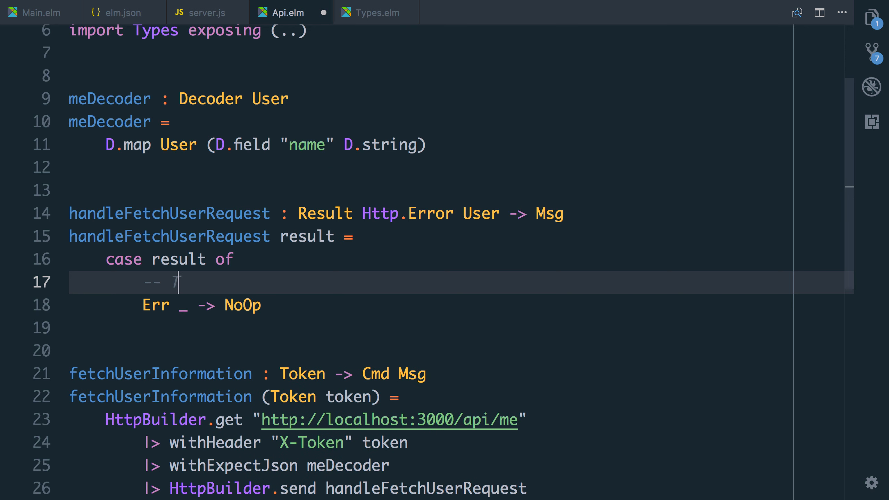
type("TODO: Deal with the error!")
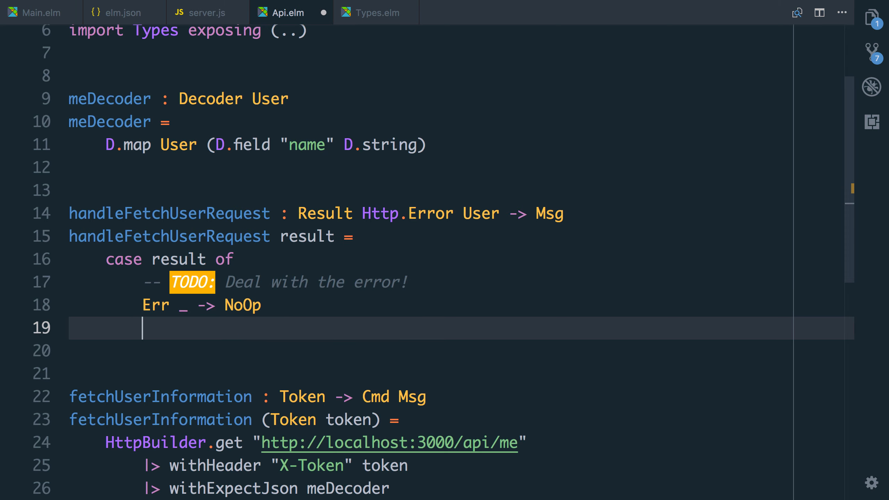
type("Ok user ->")
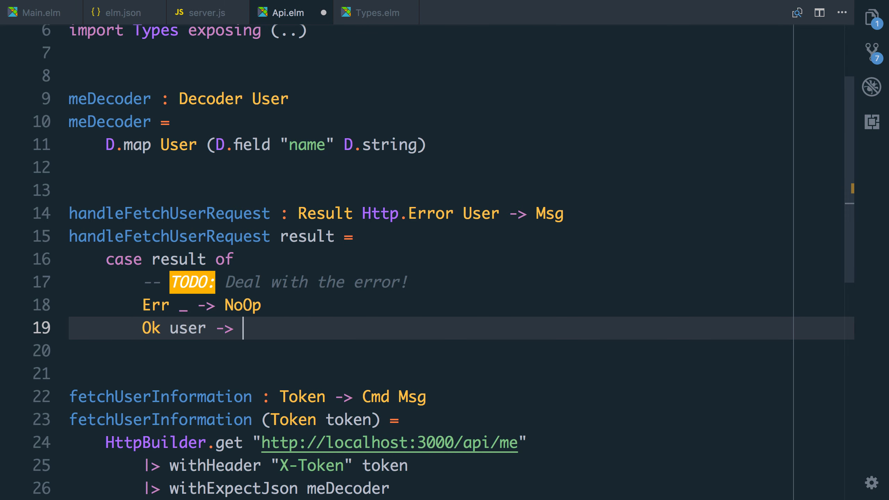
type("FetchedUser")
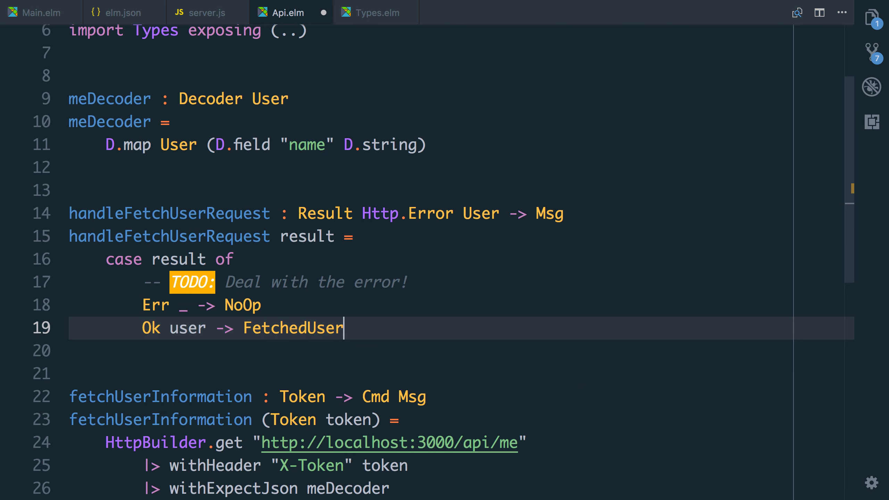
type("user")
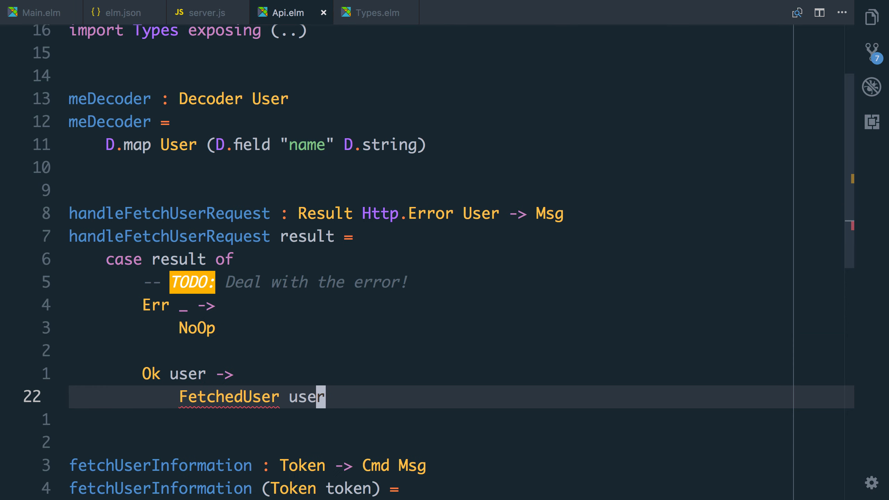
scroll("down", 3)
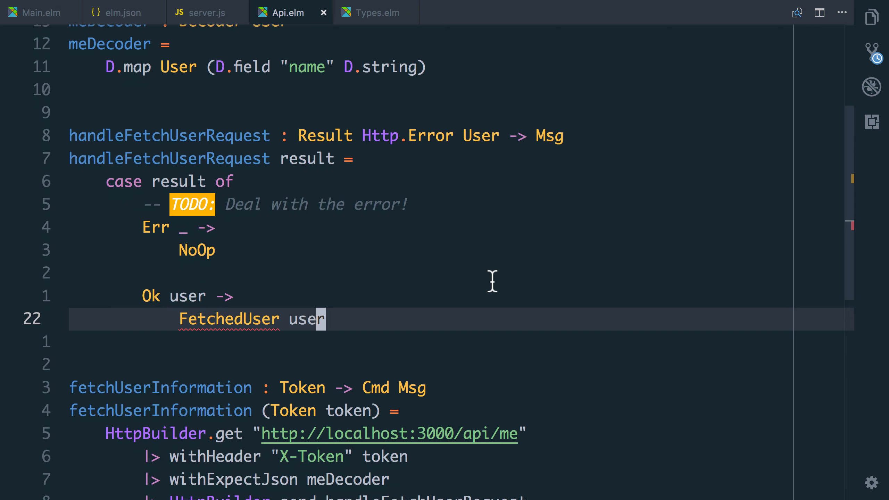
left_click(375, 12)
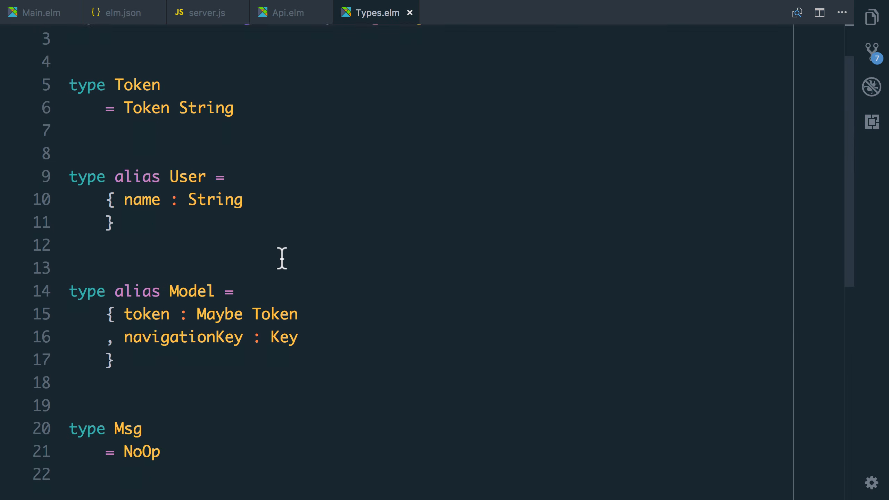
Step: Add a | FetchedUser User variant to the Msg type below NoOp
key("enter")
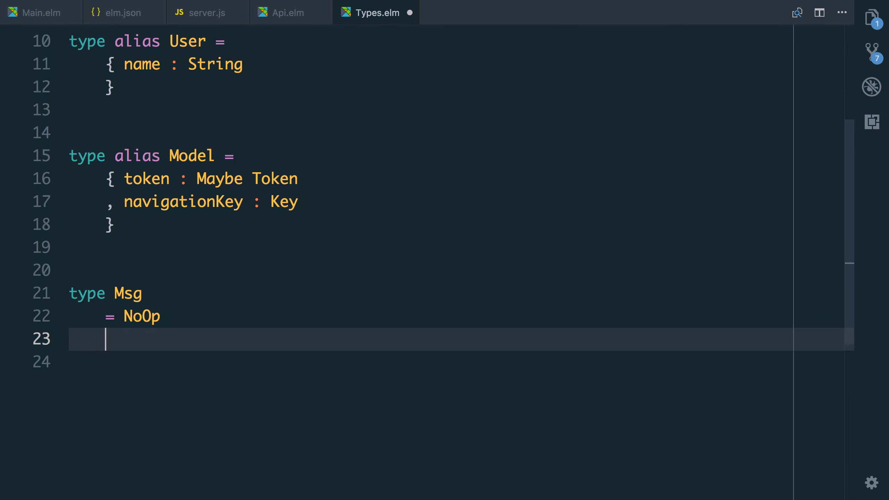
type("| FetchedUser User")
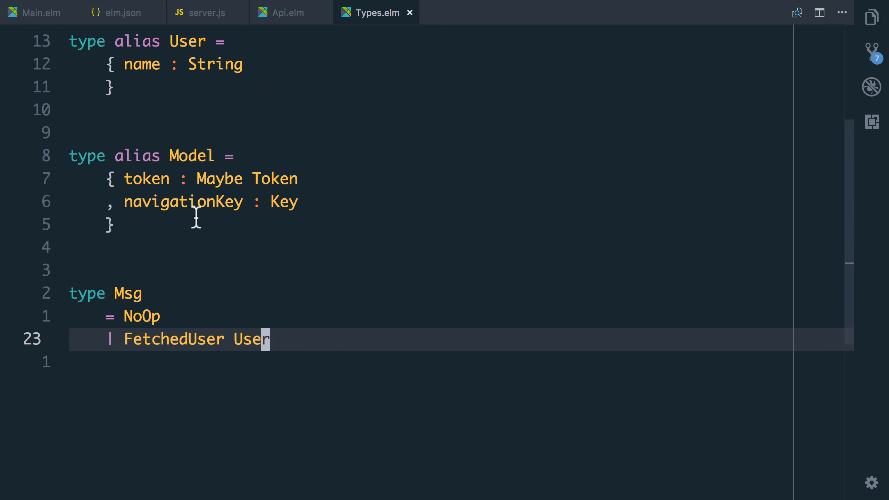
left_click(34, 12)
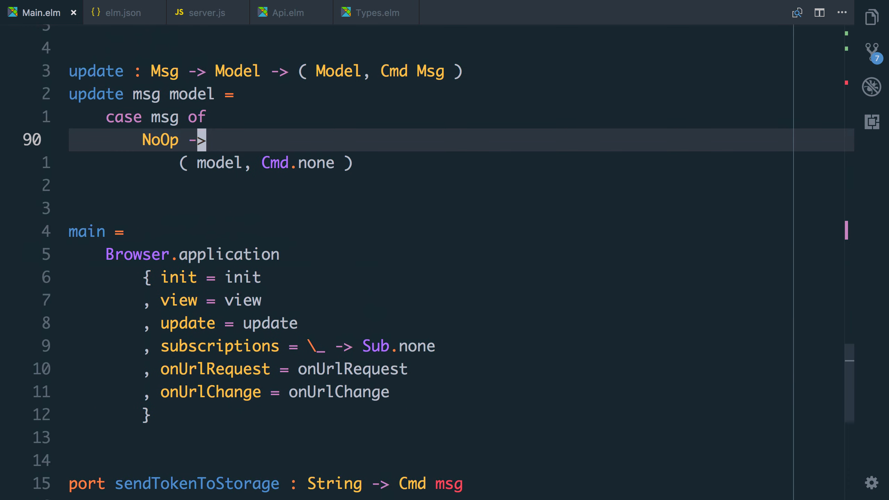
Step: Add FetchedUser u -> let _ = Debug.log "user!" u in ( model, Cmd.none ) to update
key("enter")
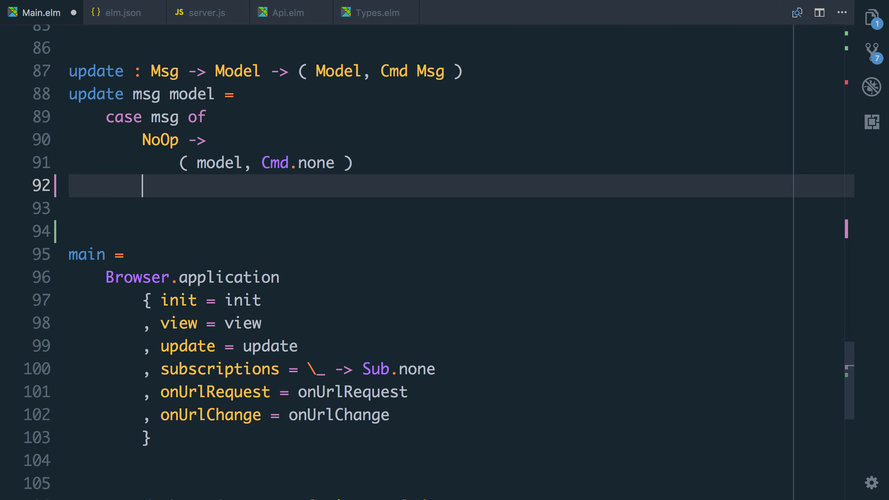
type("FetchedUser u -")
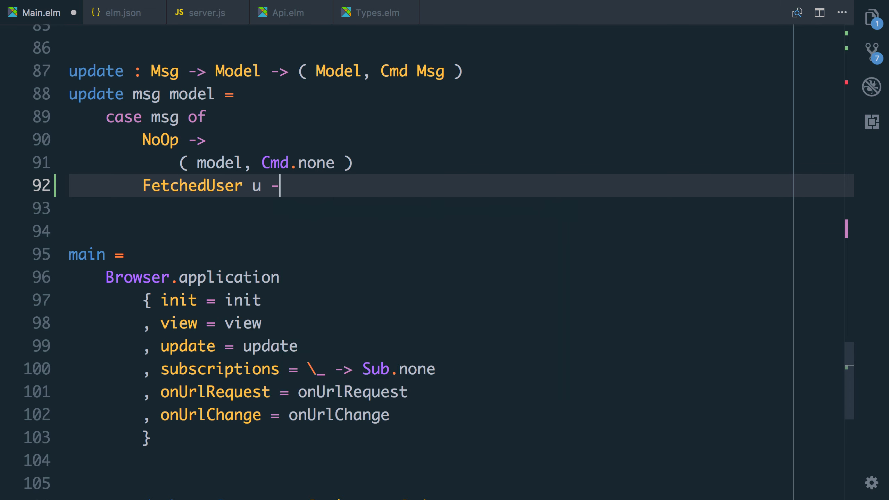
type(">")
left_click(429, 209)
type("let _")
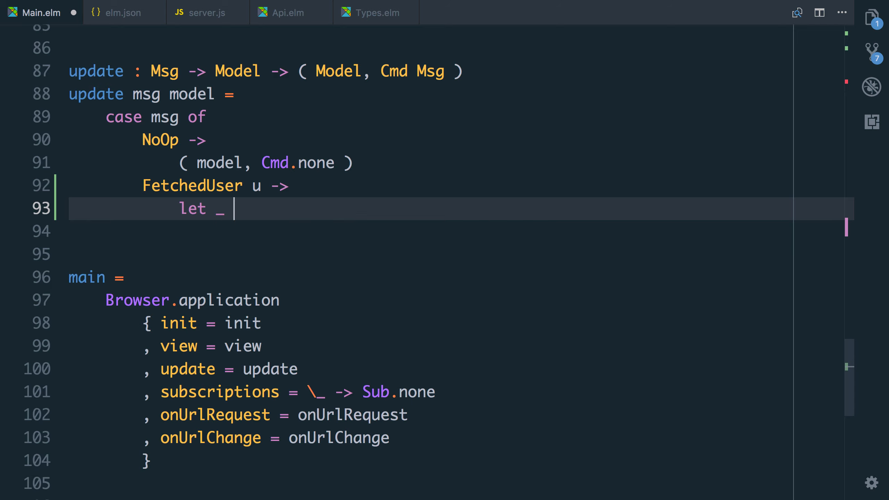
type("= Debu")
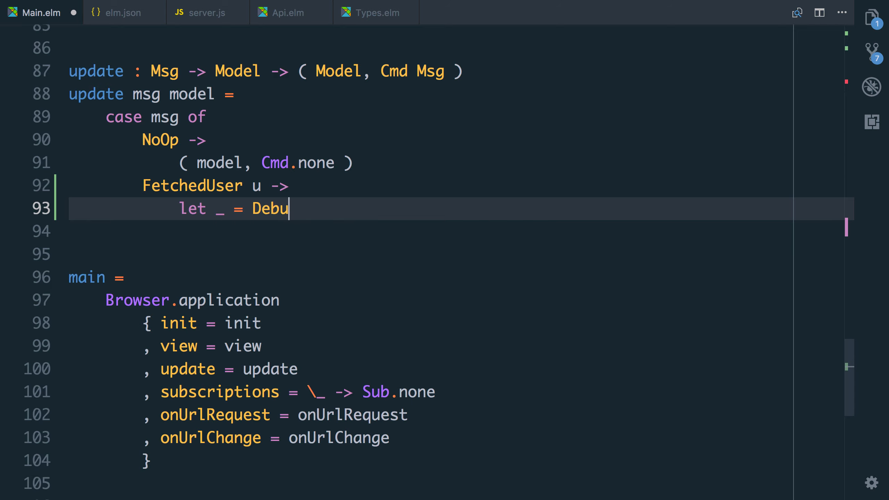
type("g.log \"us\"")
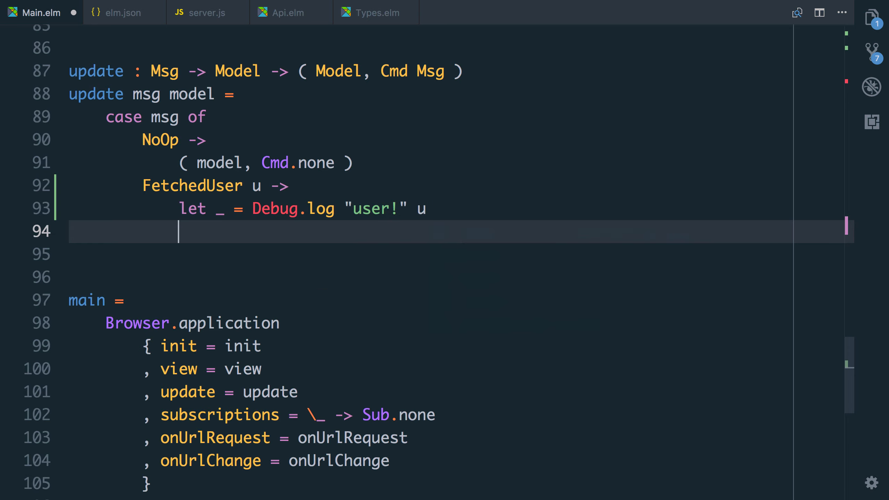
type("in (mode)")
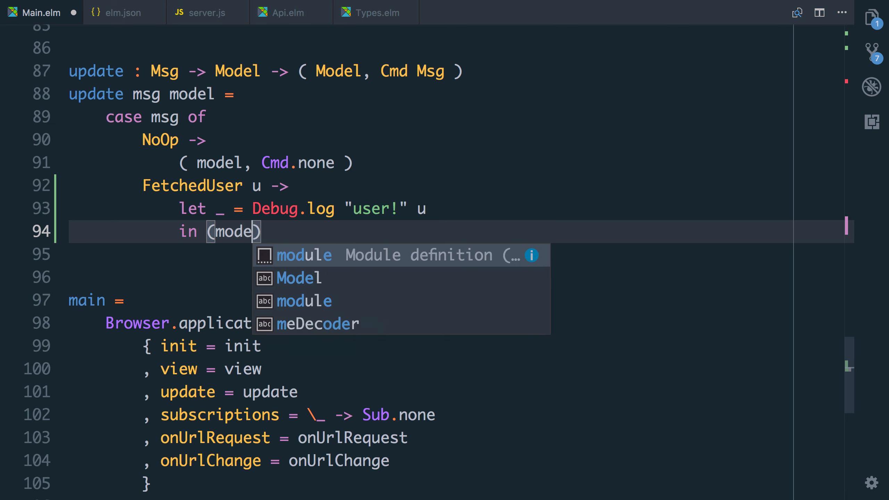
type("l, Cmd.none")
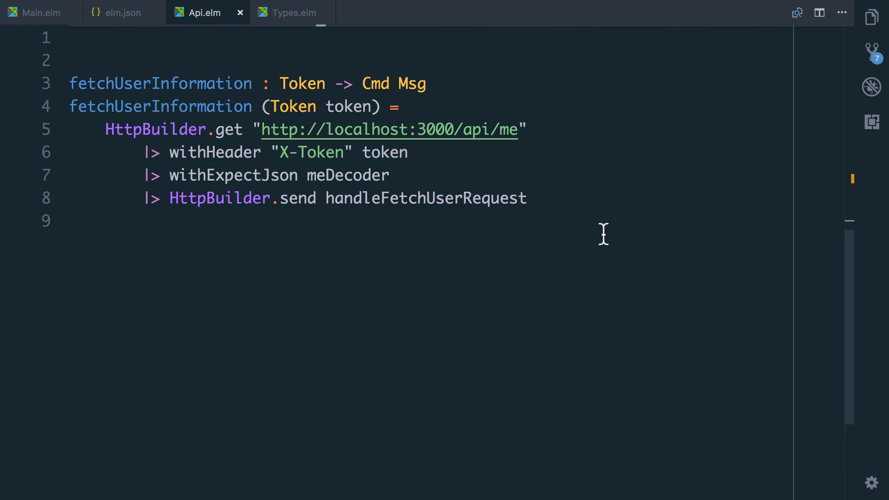
left_click(395, 106)
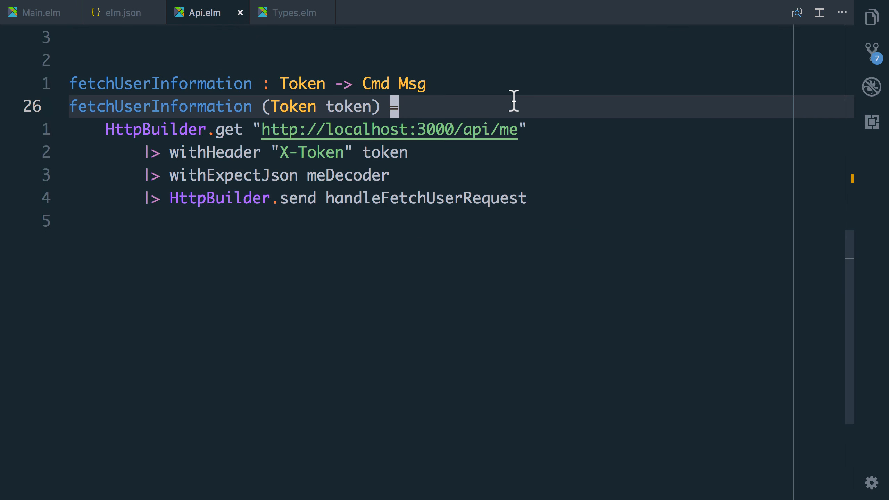